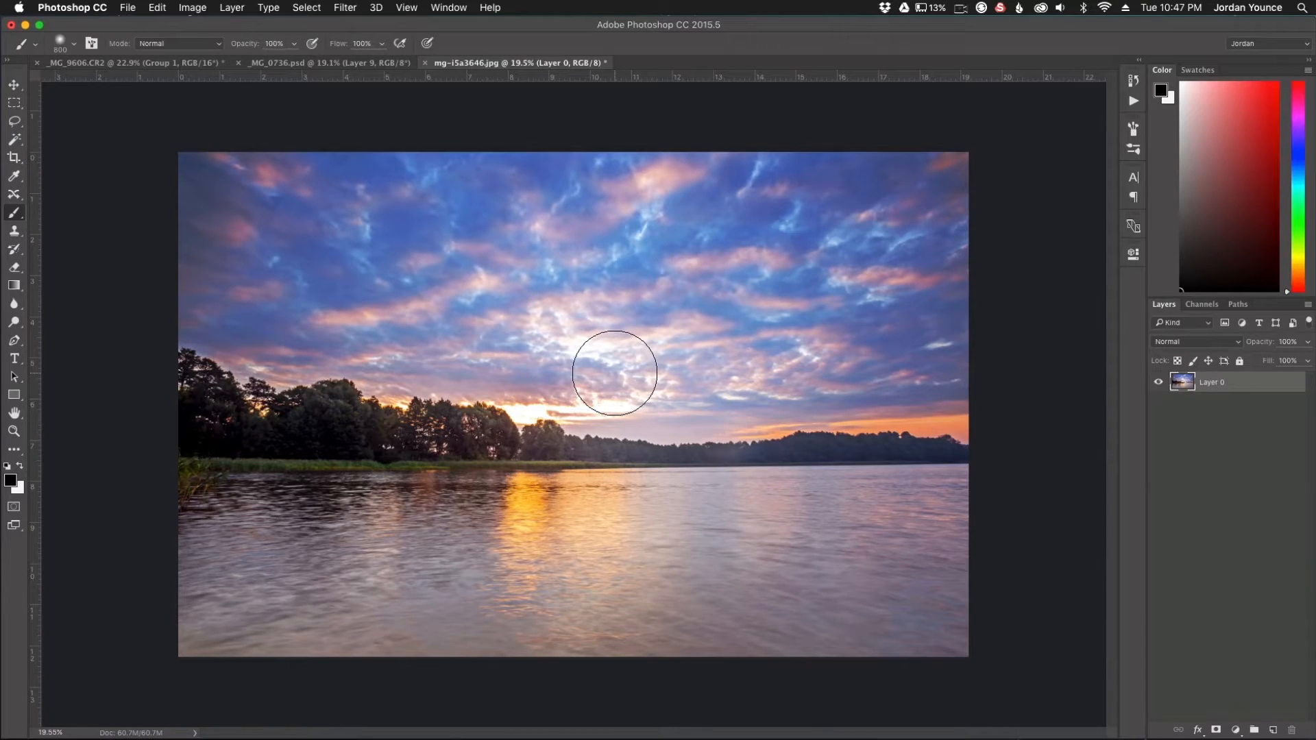
mouse_move(648, 257)
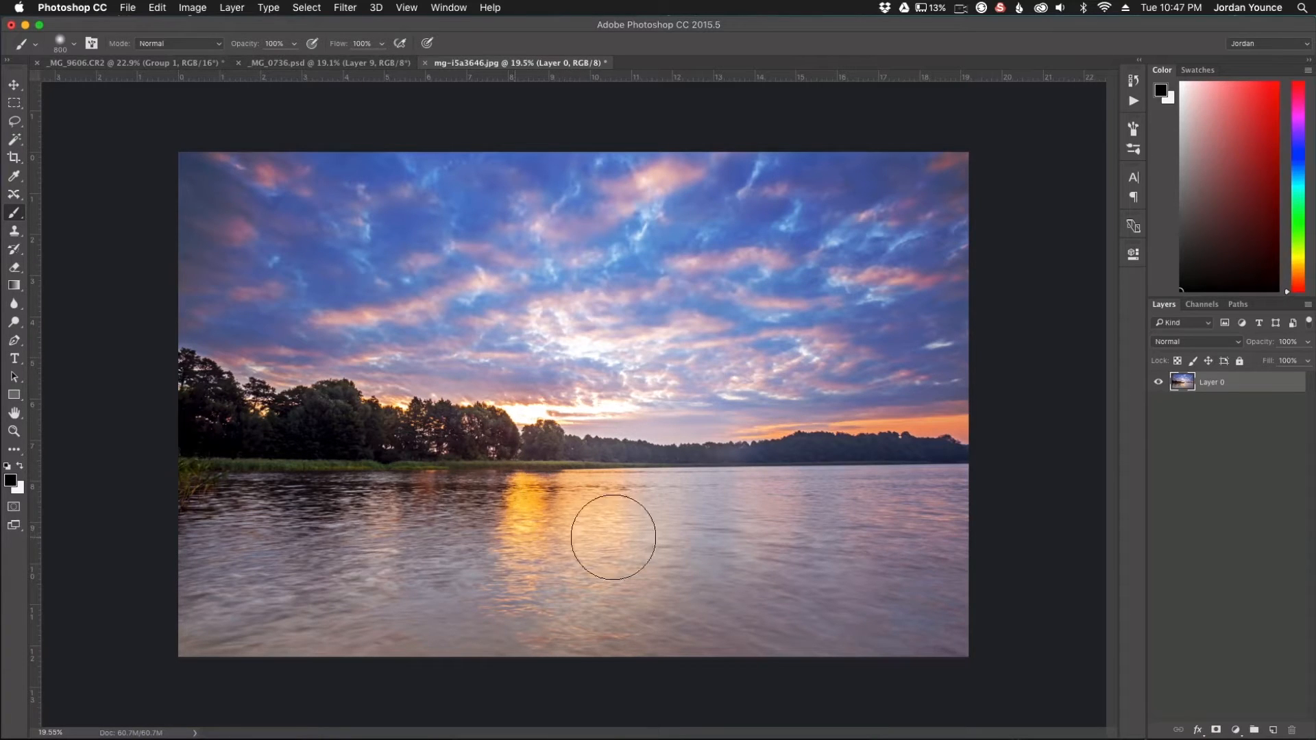
mouse_move(647, 558)
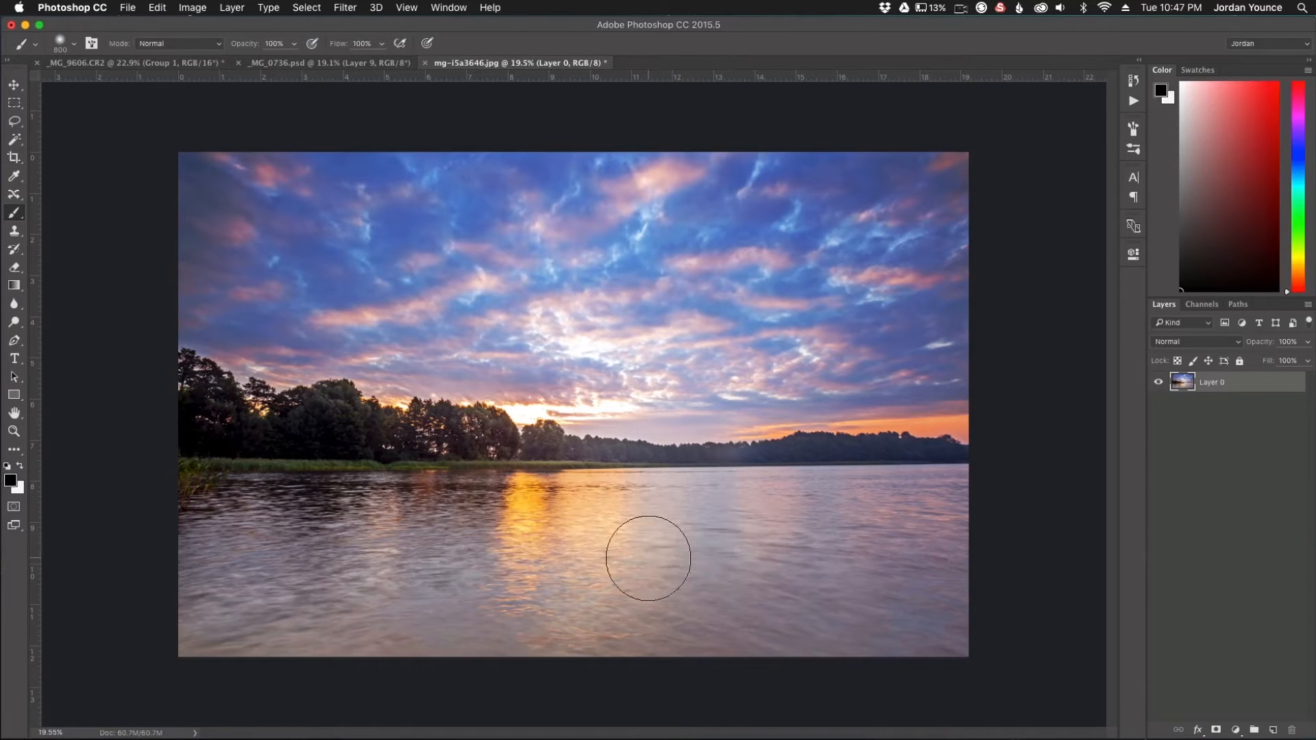
mouse_move(652, 360)
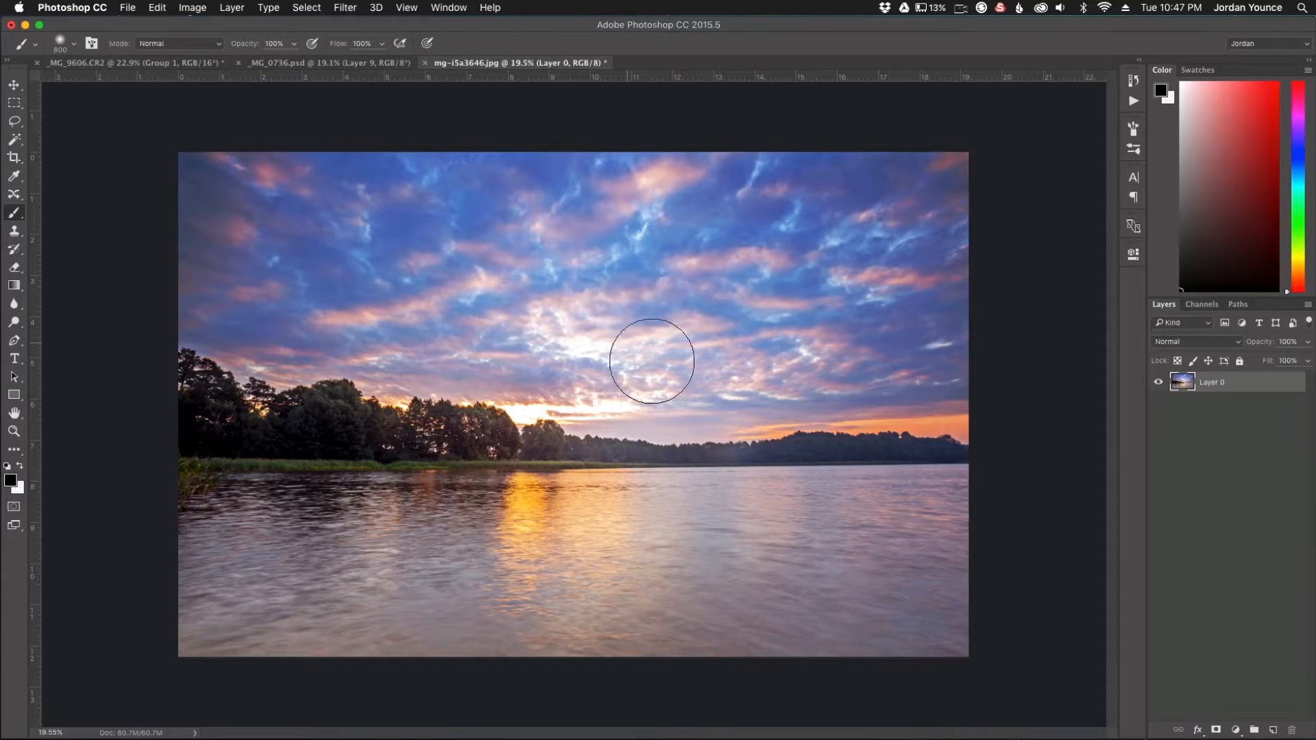
mouse_move(588, 368)
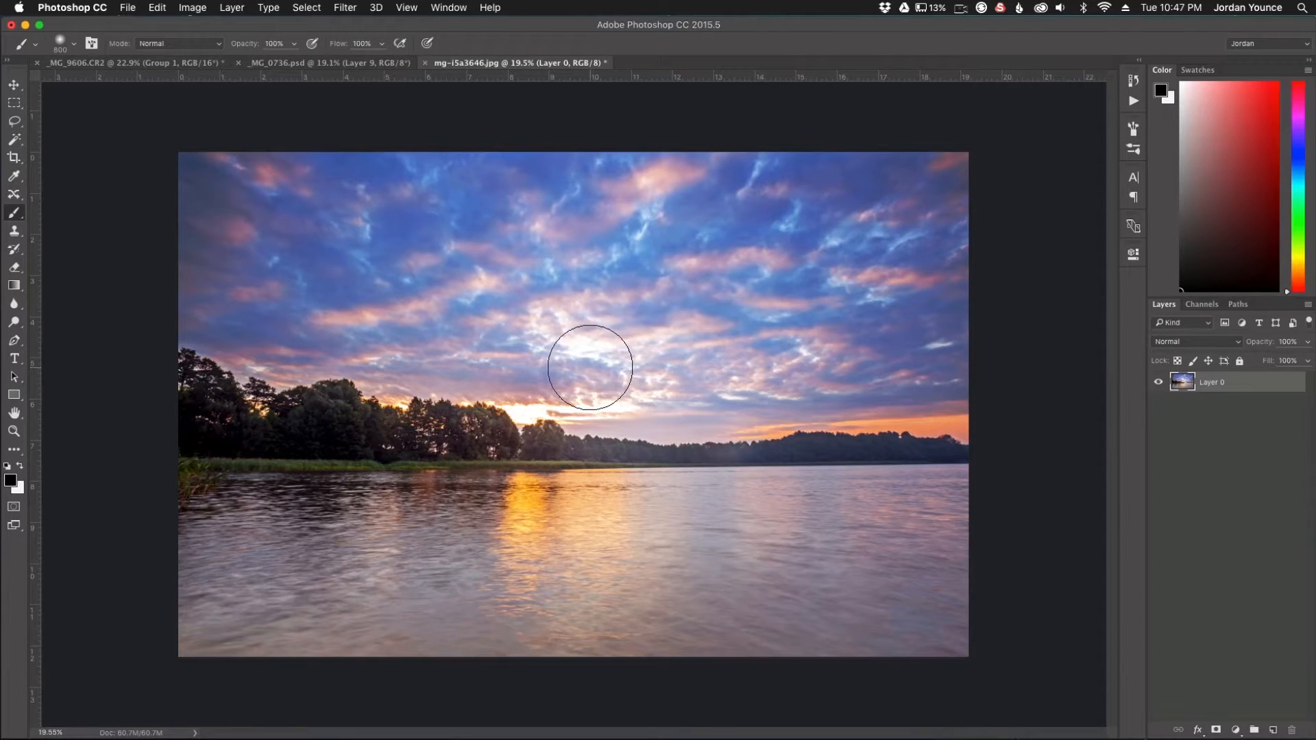
mouse_move(578, 340)
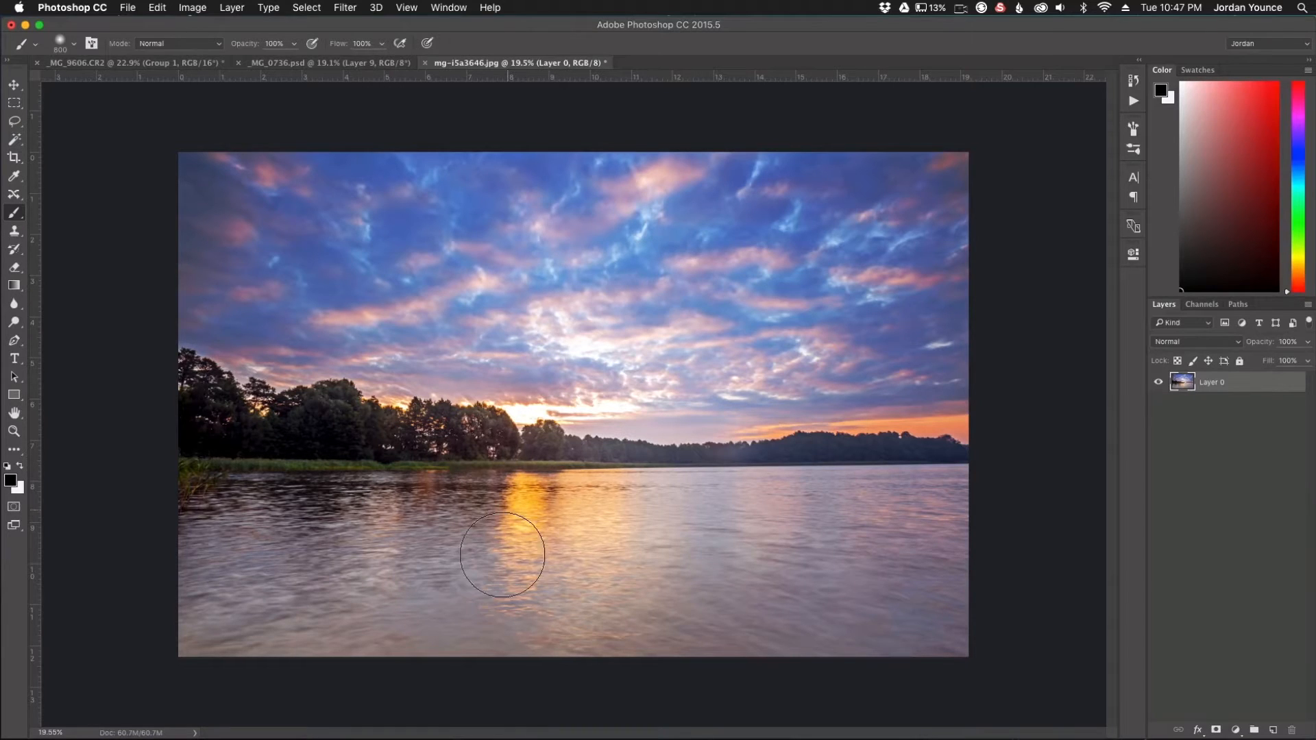
mouse_move(759, 537)
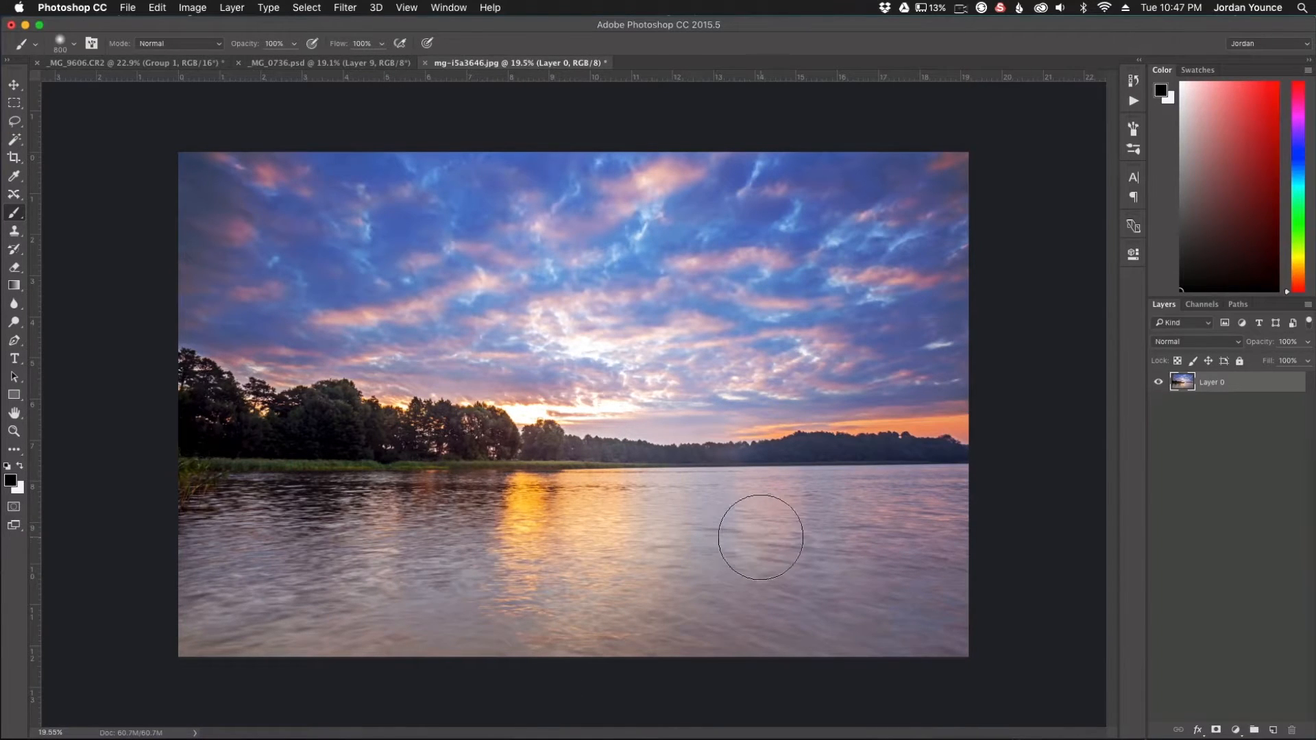
Choose the Lasso tool to outline the sky and treeline above the shoreline
click(13, 120)
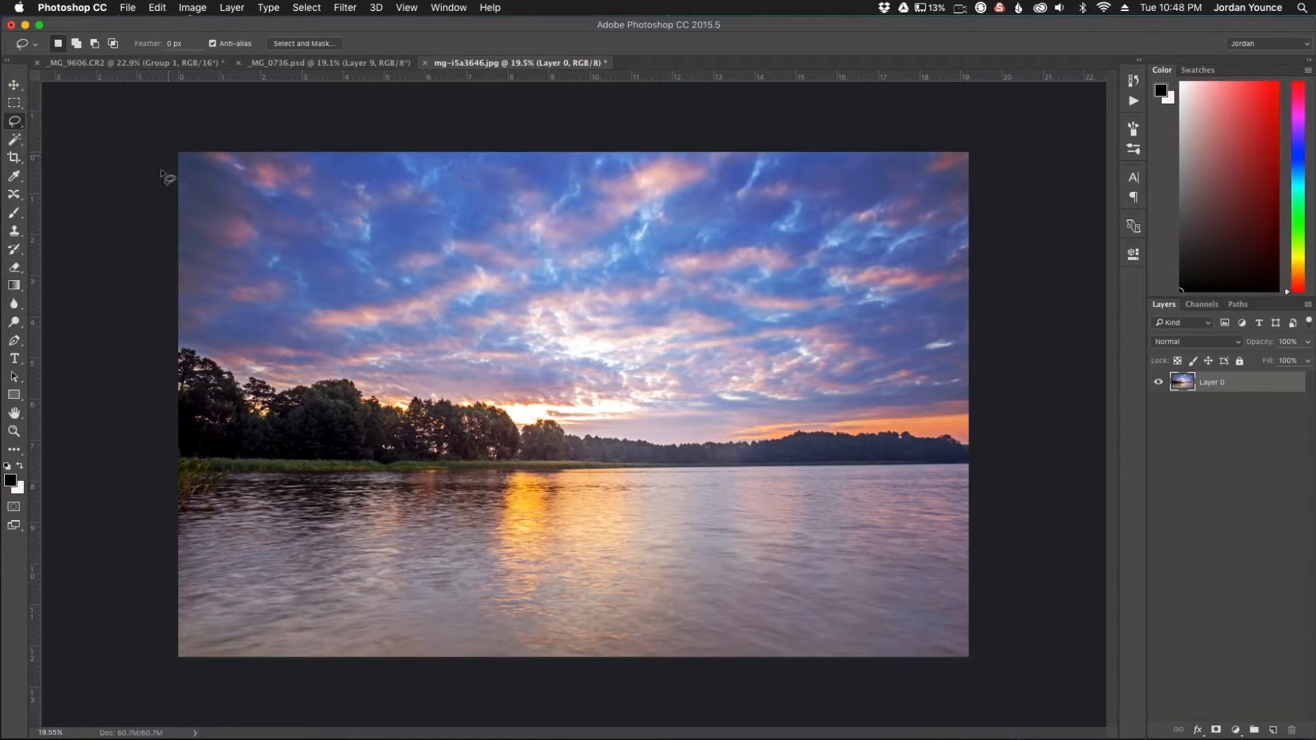
mouse_move(1045, 268)
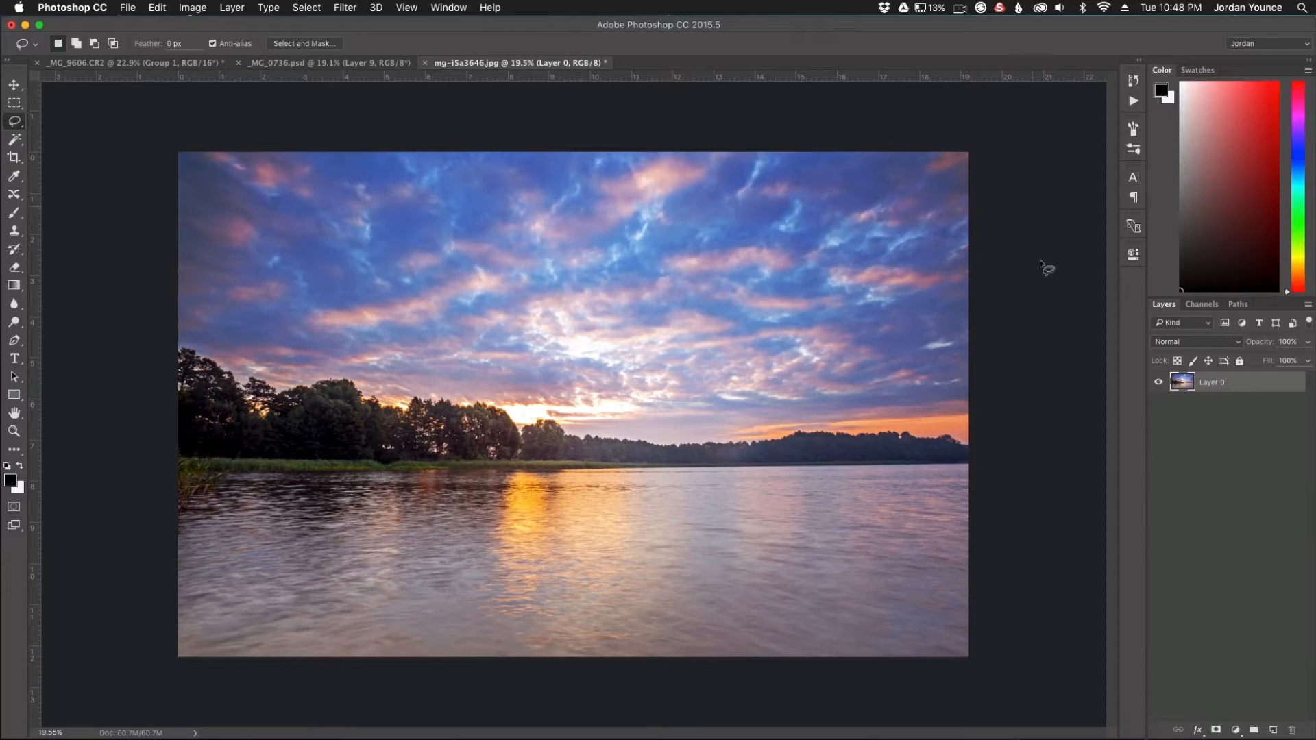
mouse_move(173, 480)
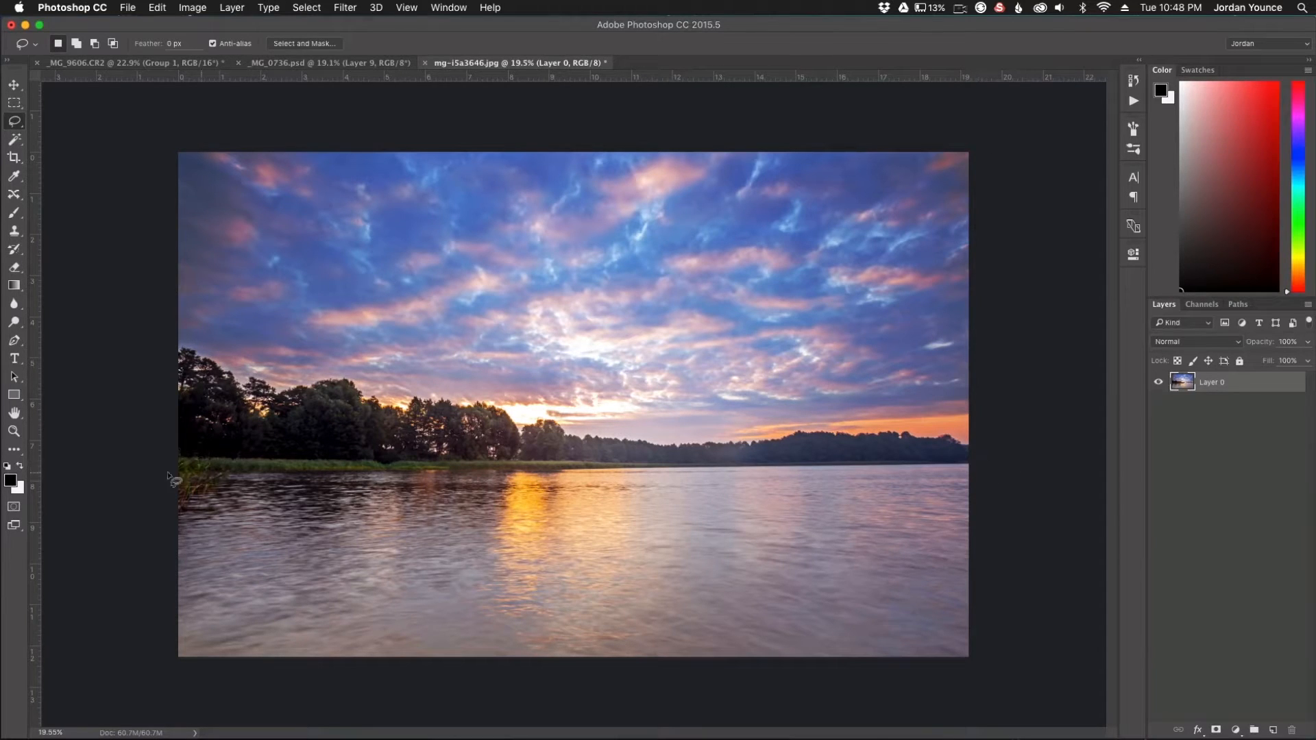
mouse_move(207, 144)
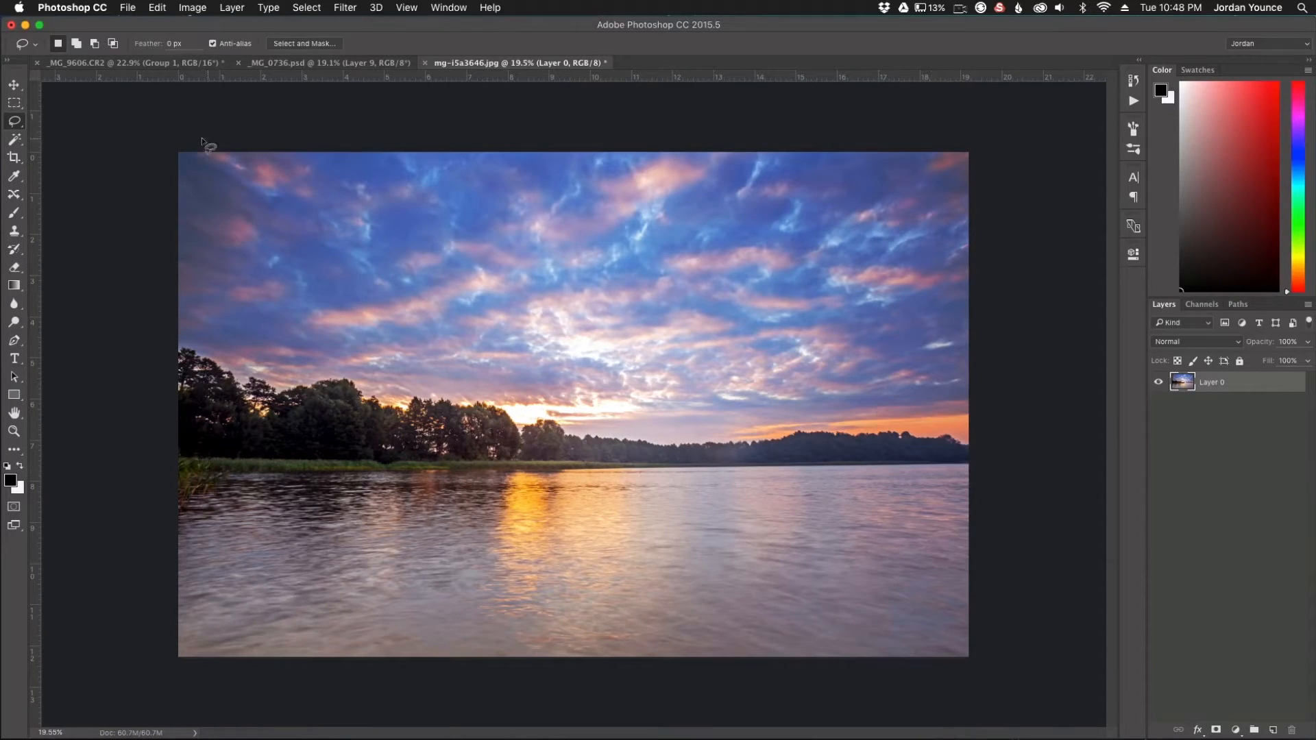
mouse_move(196, 477)
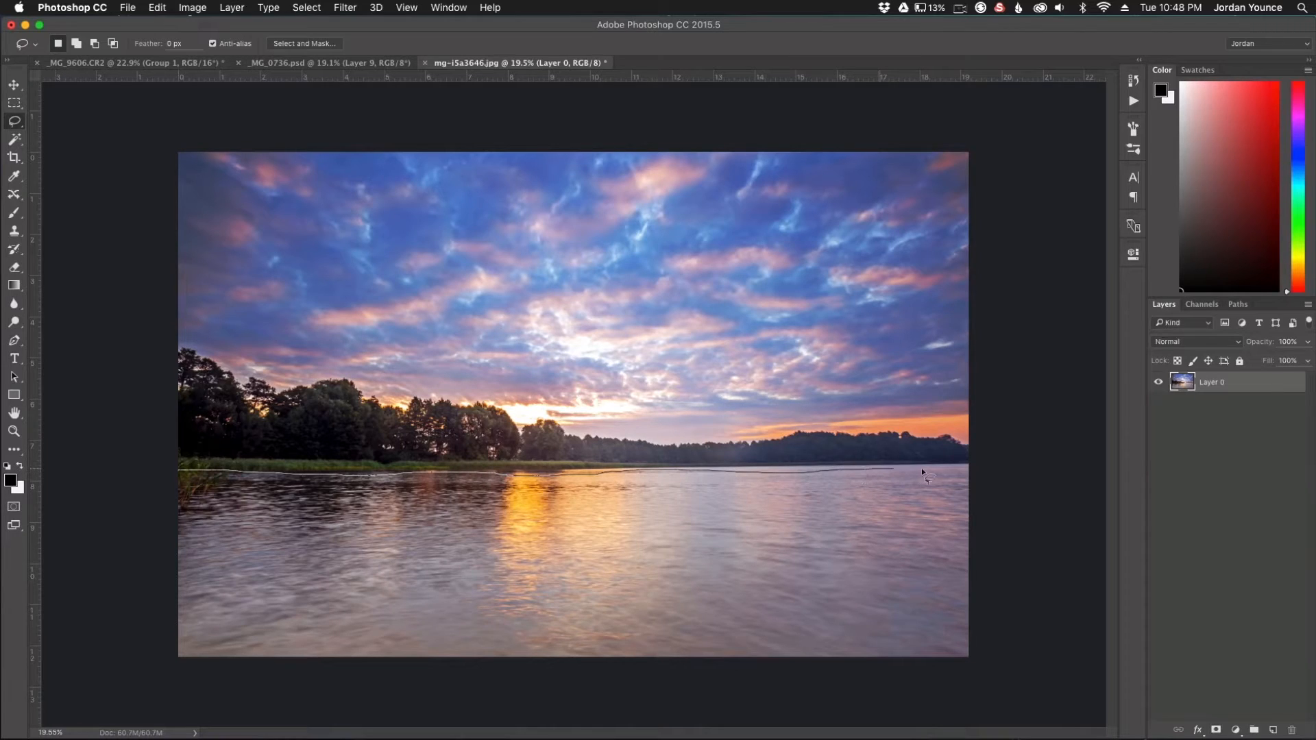
mouse_move(1052, 289)
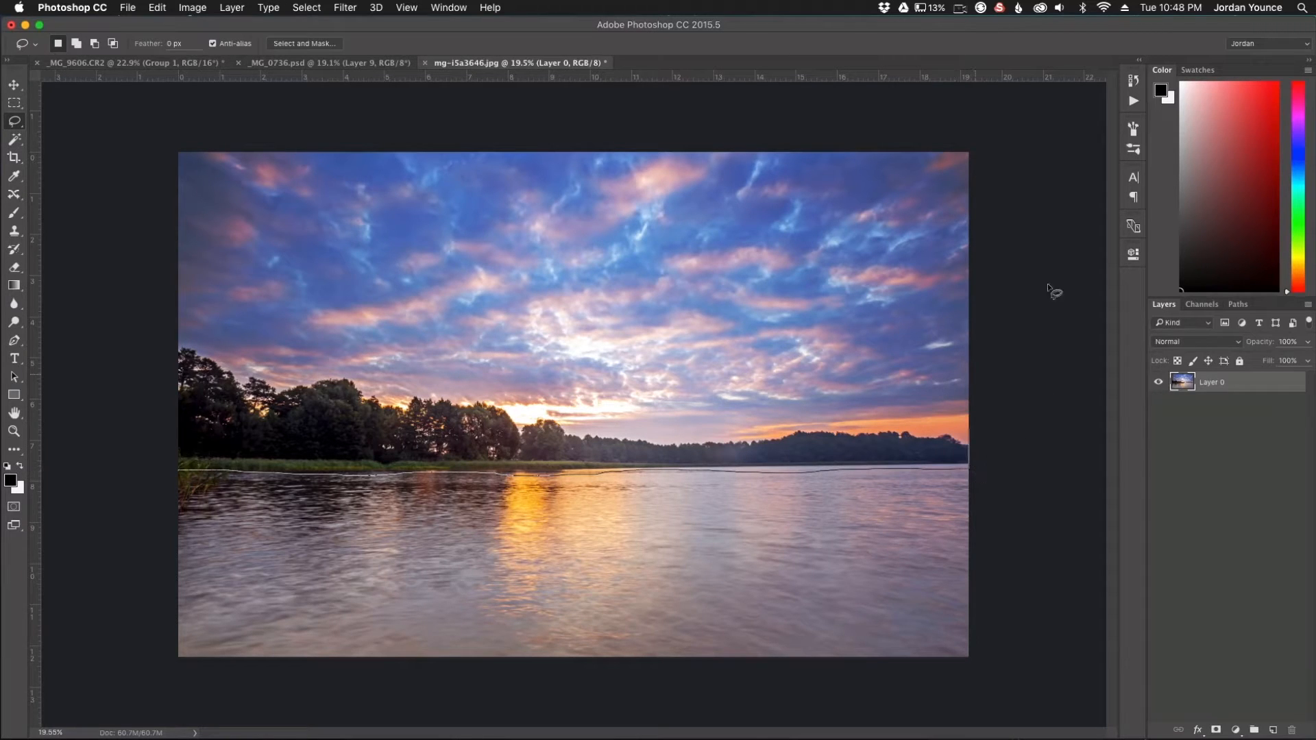
mouse_move(123, 154)
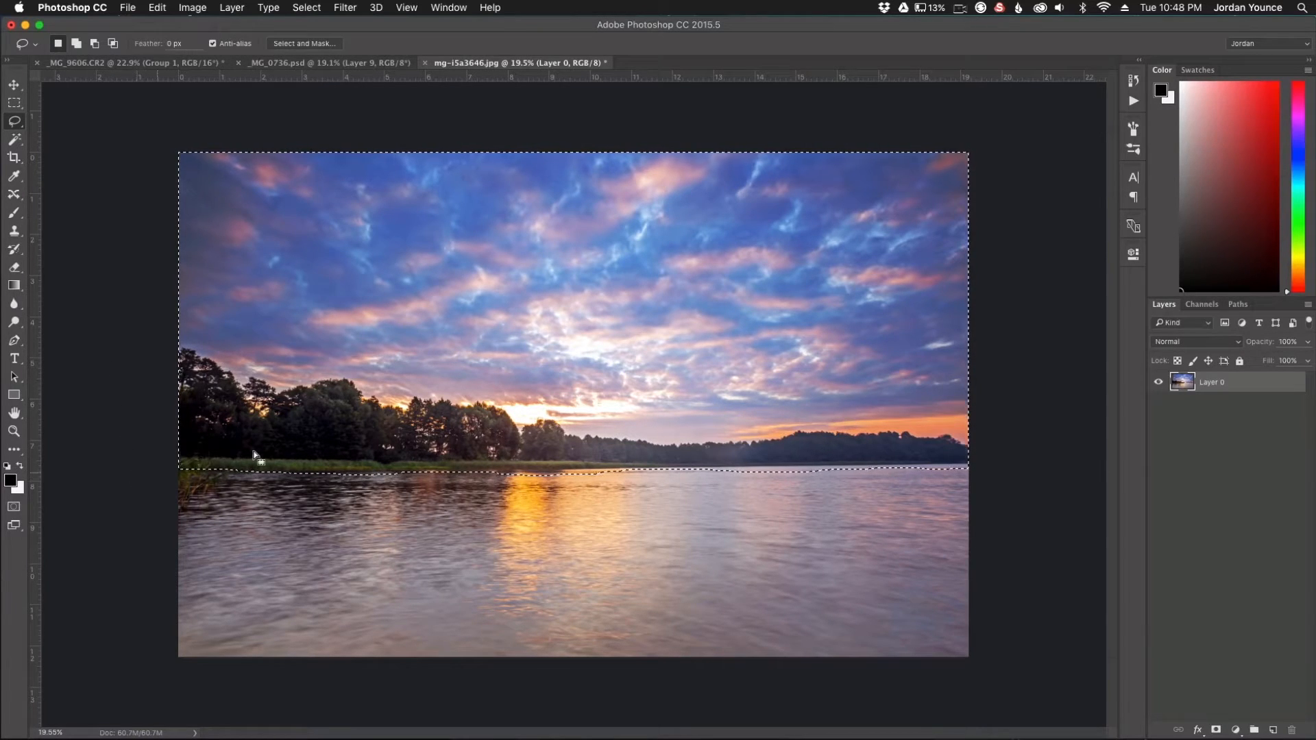
mouse_move(1037, 111)
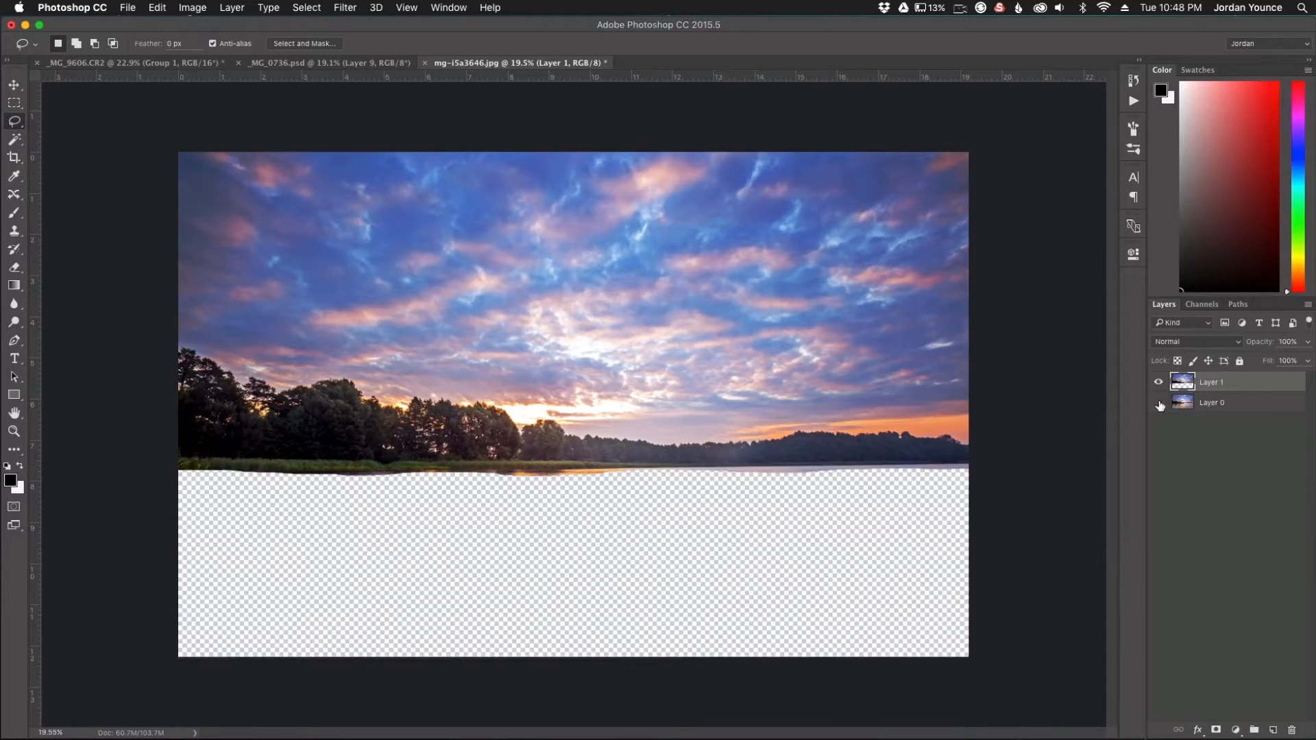
mouse_move(1158, 402)
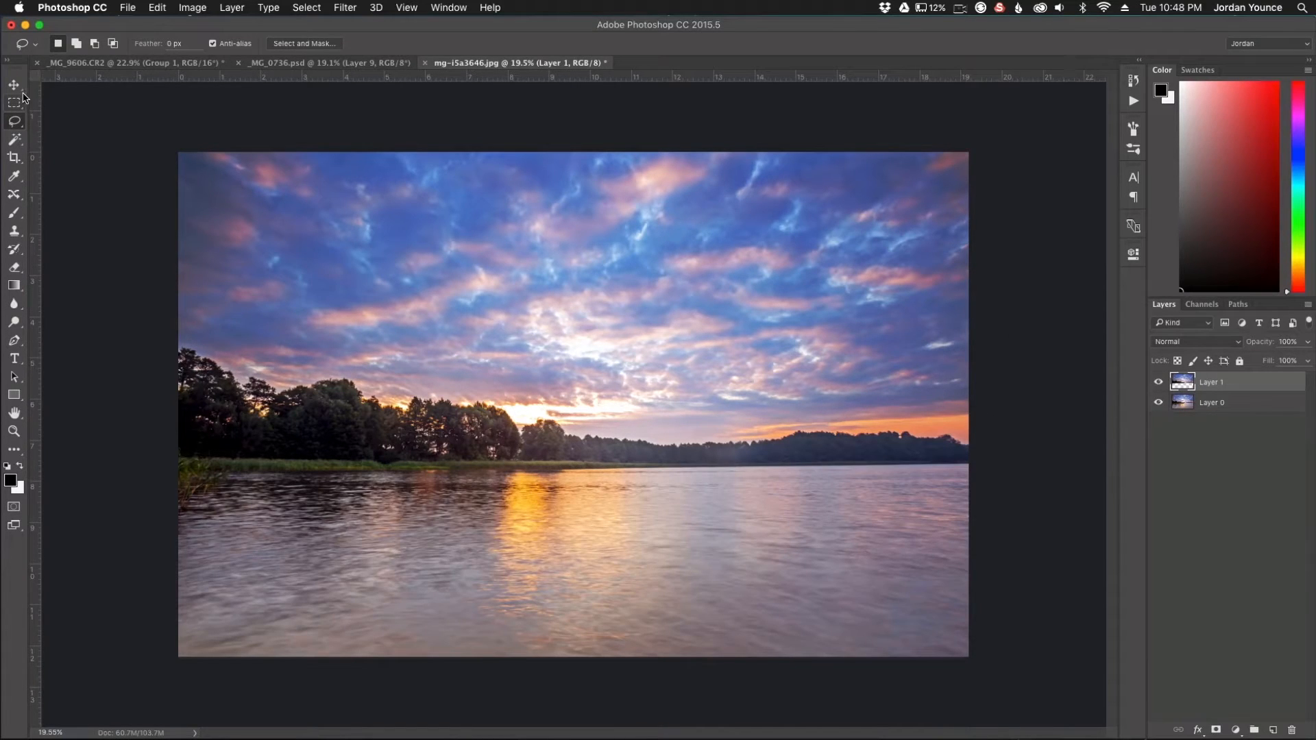
mouse_move(13, 85)
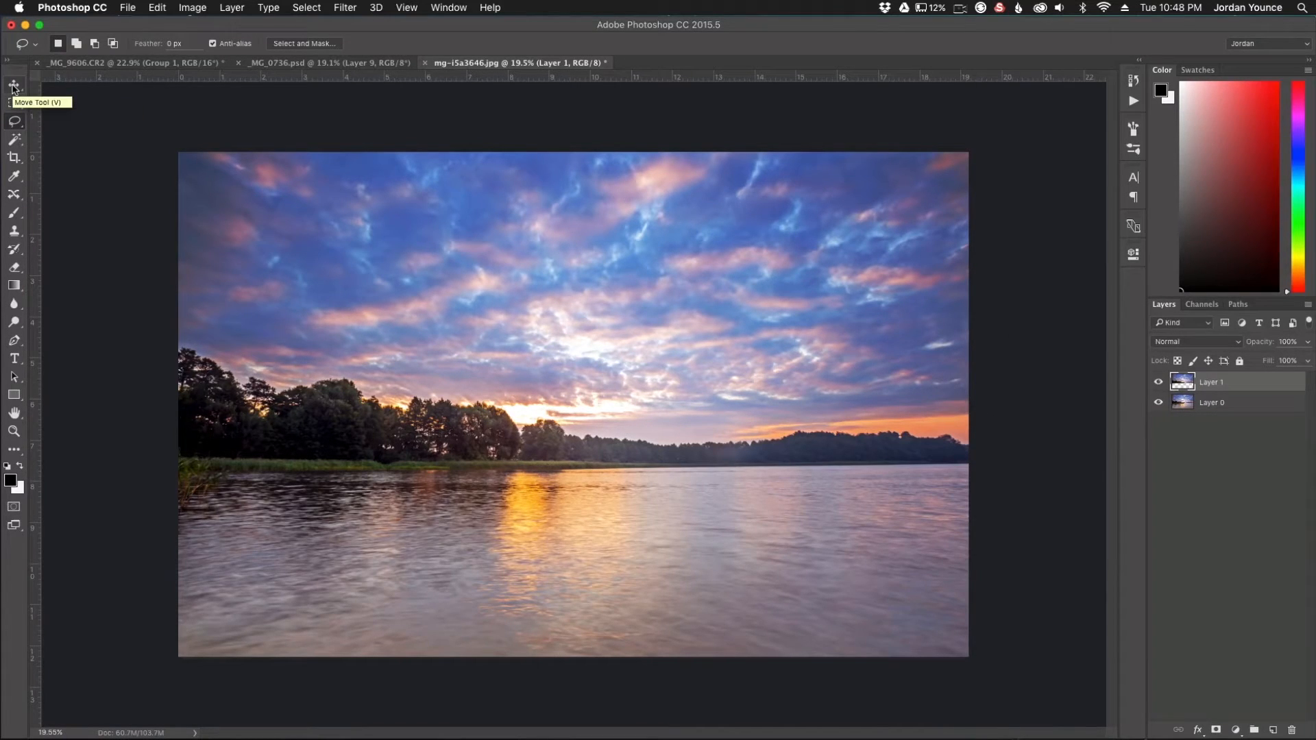
mouse_move(424, 336)
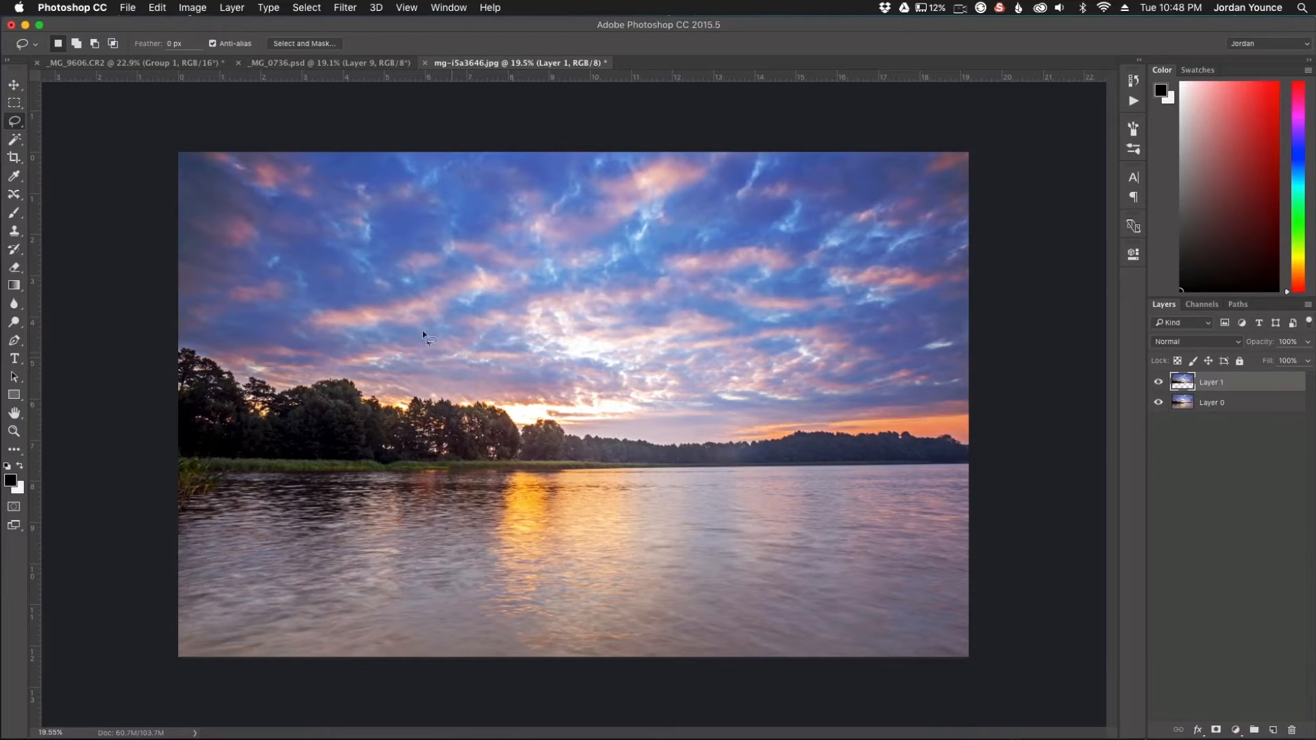
mouse_move(870, 511)
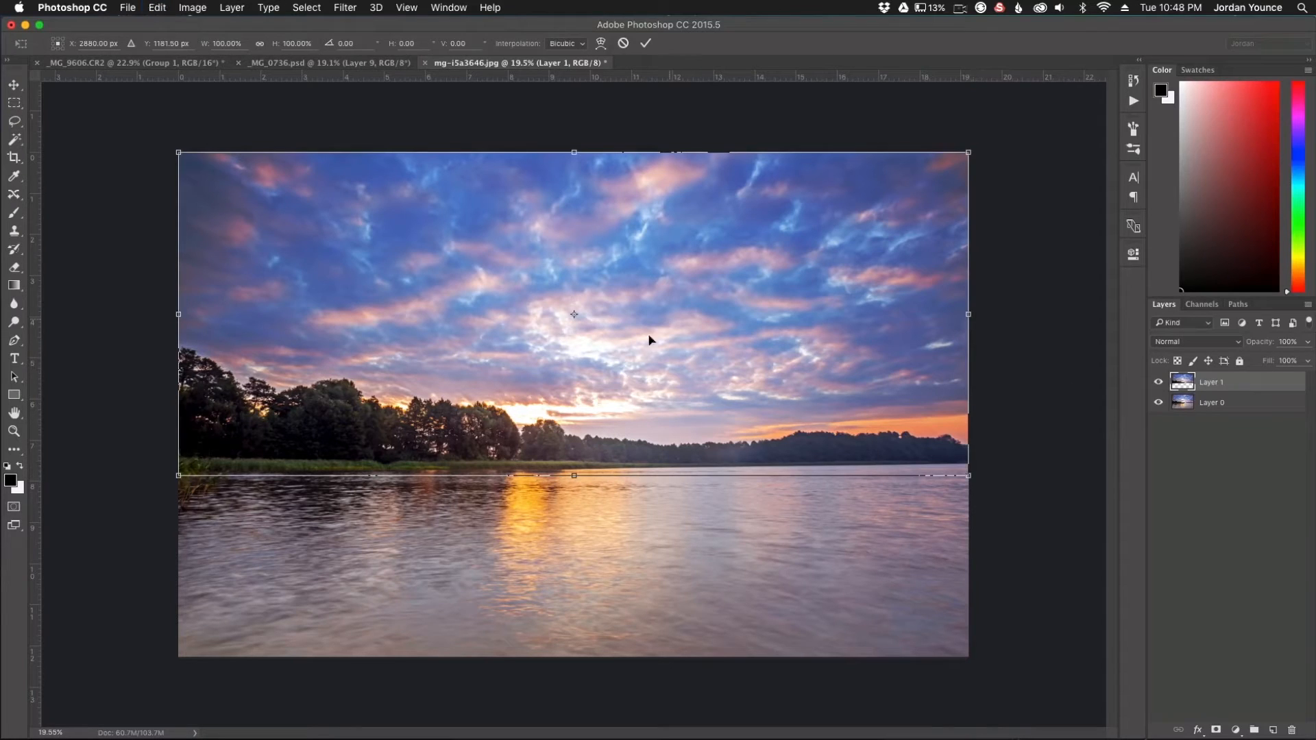
Flip the copied sky layer vertically so its mirror image covers the lake
right_click(511, 321)
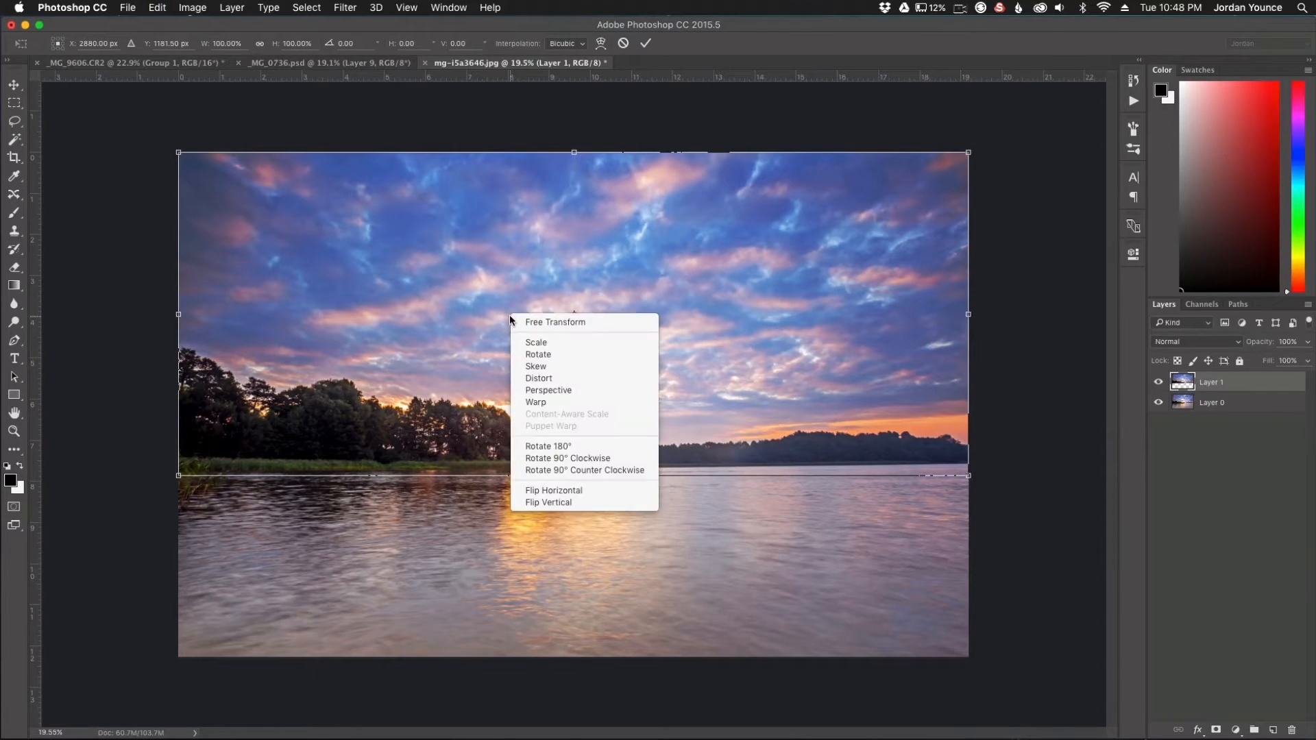
mouse_move(547, 502)
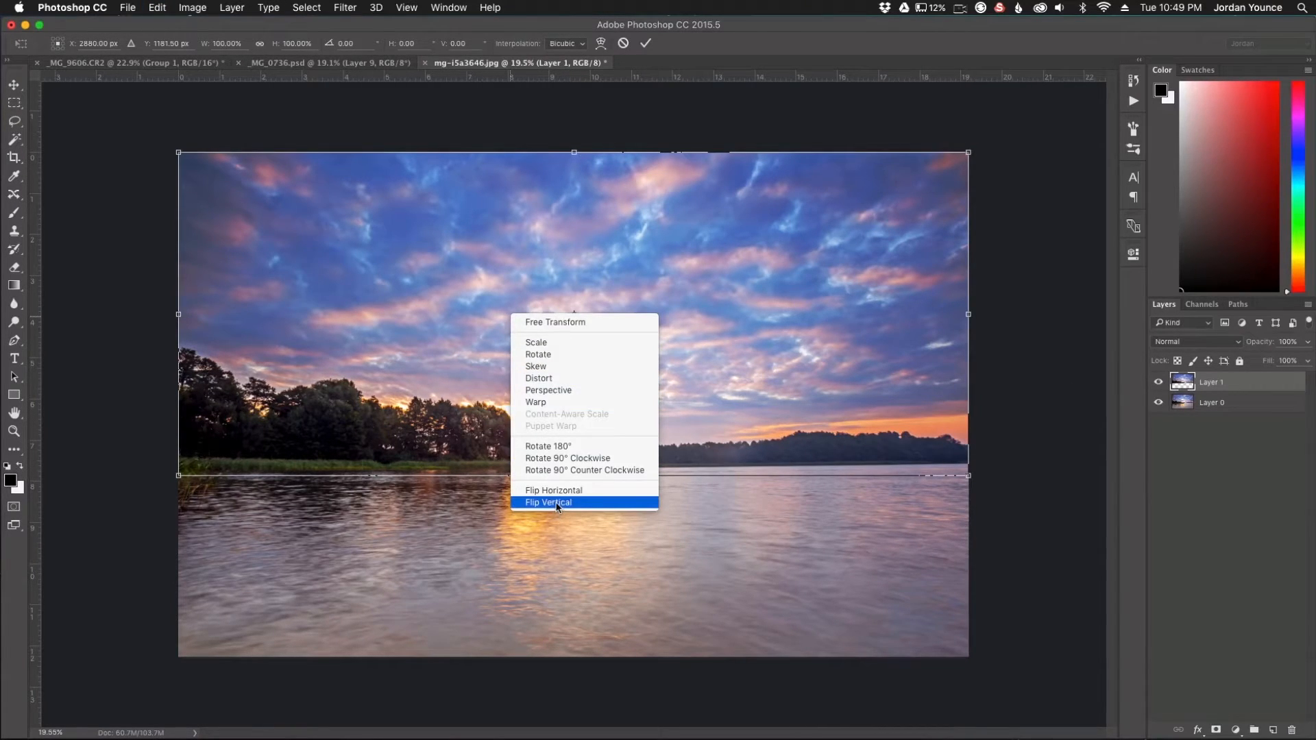
click(547, 502)
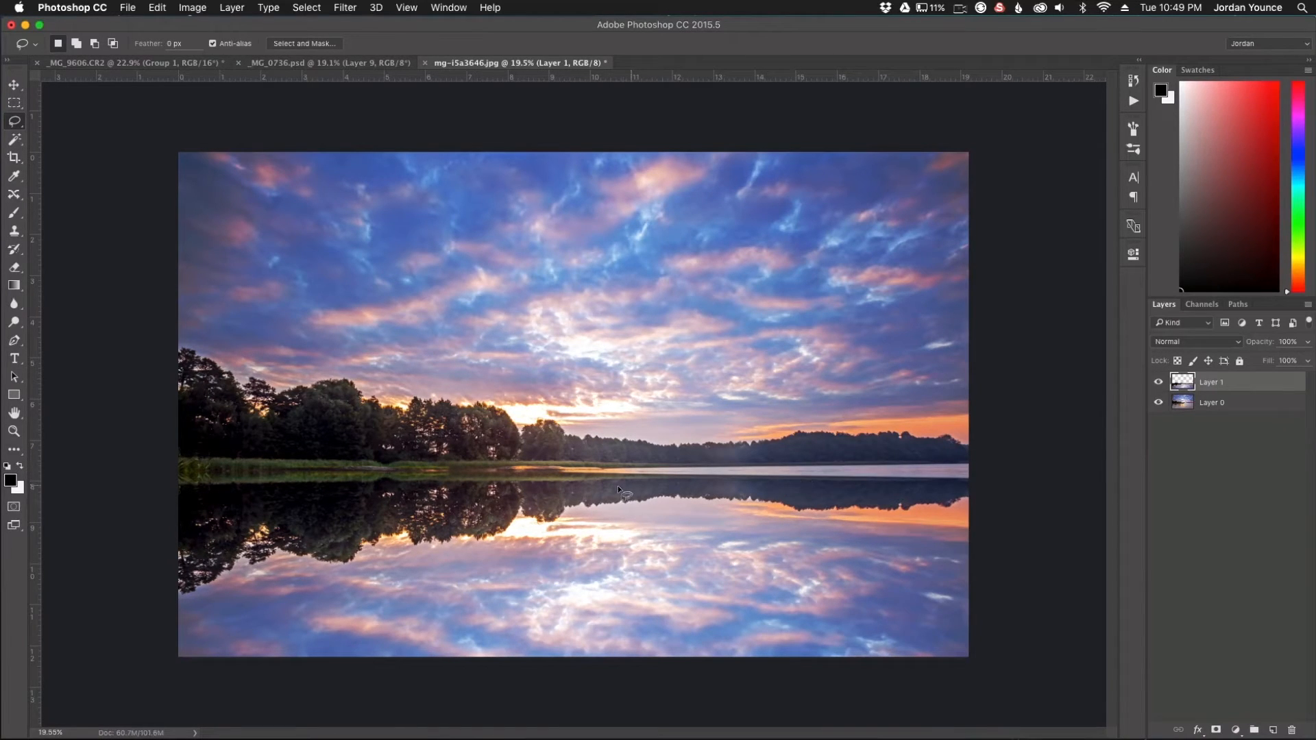
mouse_move(539, 549)
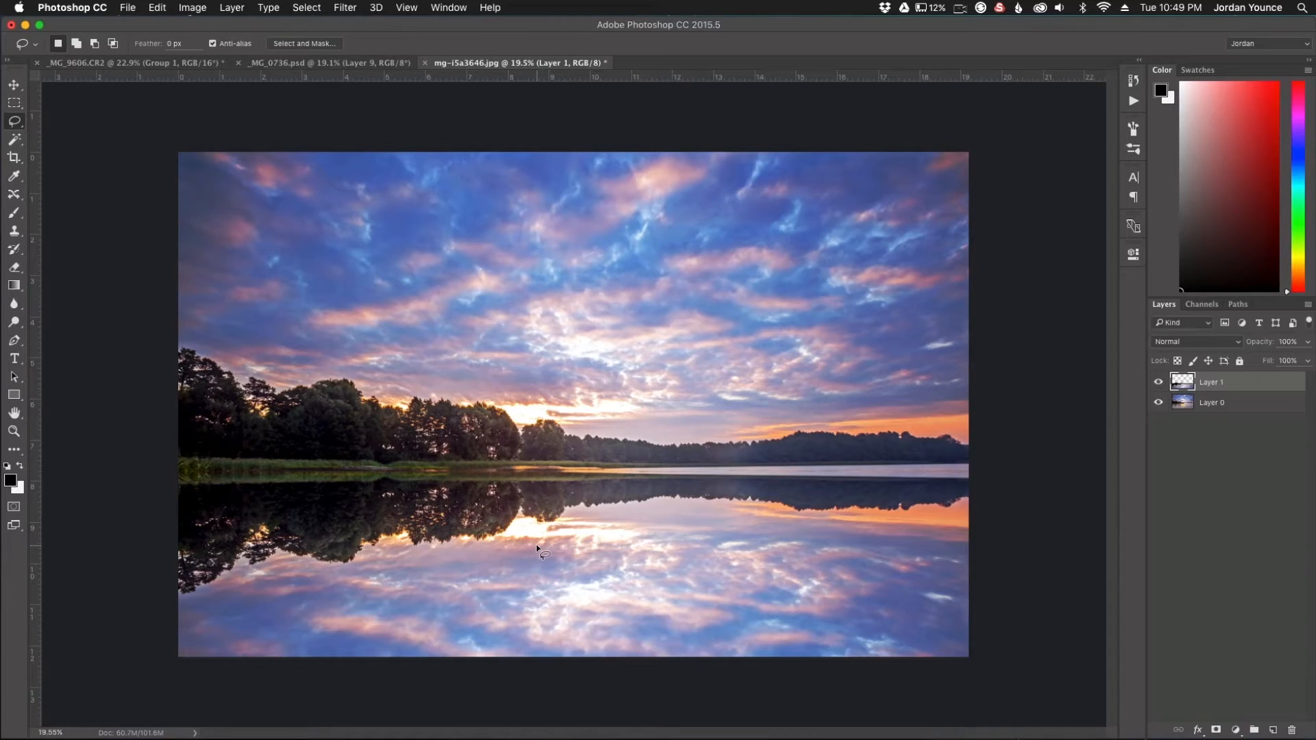
mouse_move(1198, 341)
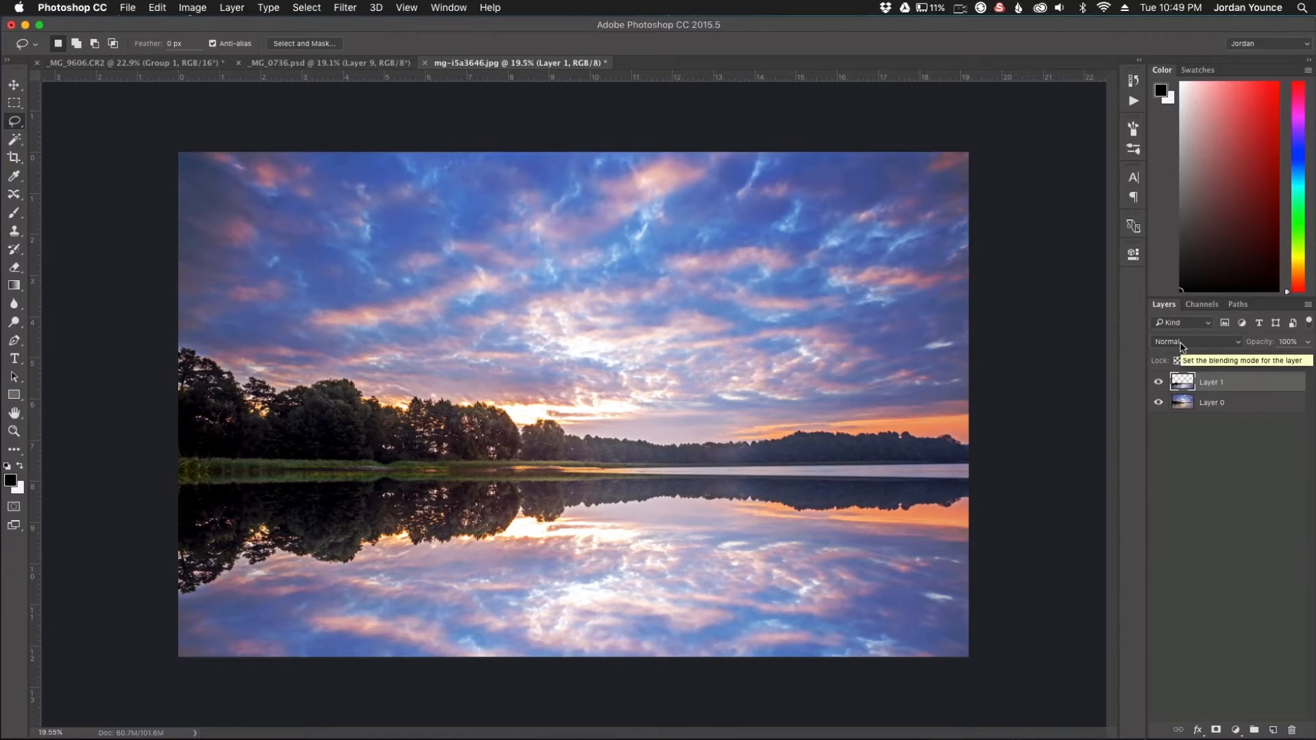
mouse_move(1209, 350)
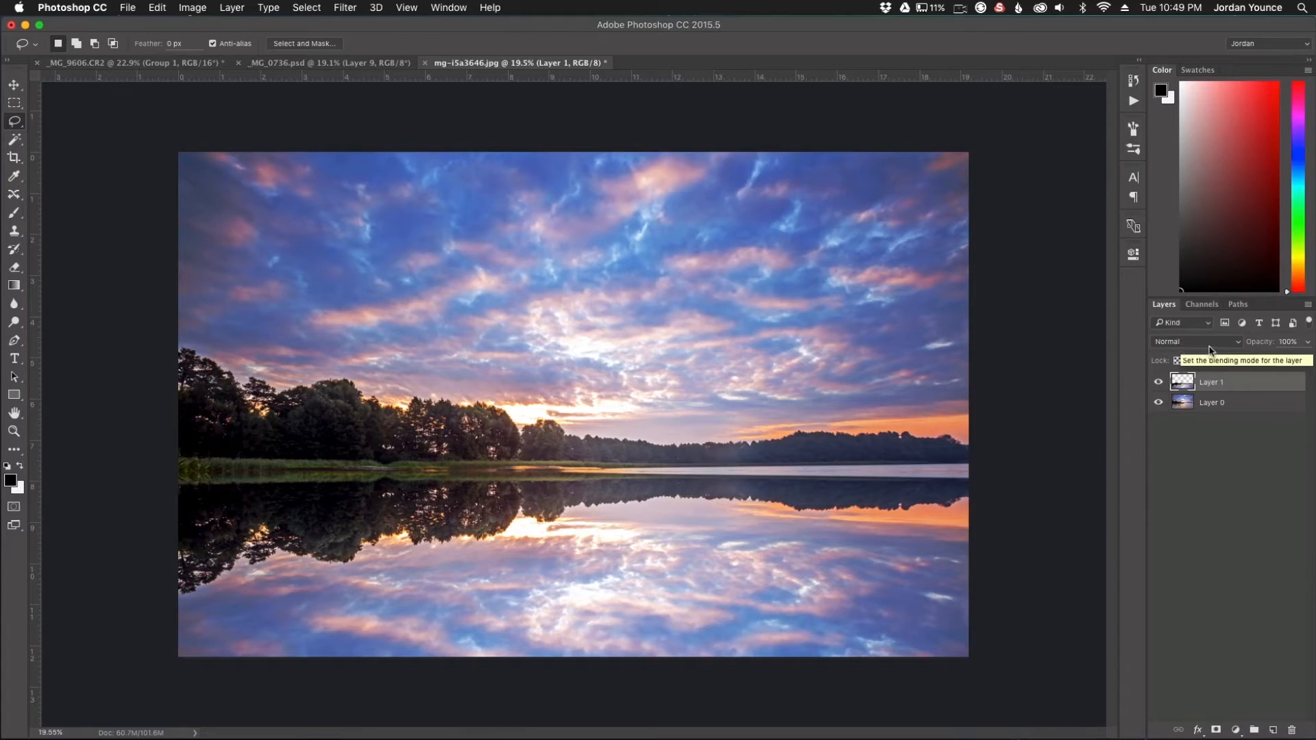
Try Soft Light on the reflection layer, then settle on Overlay blending
click(1196, 341)
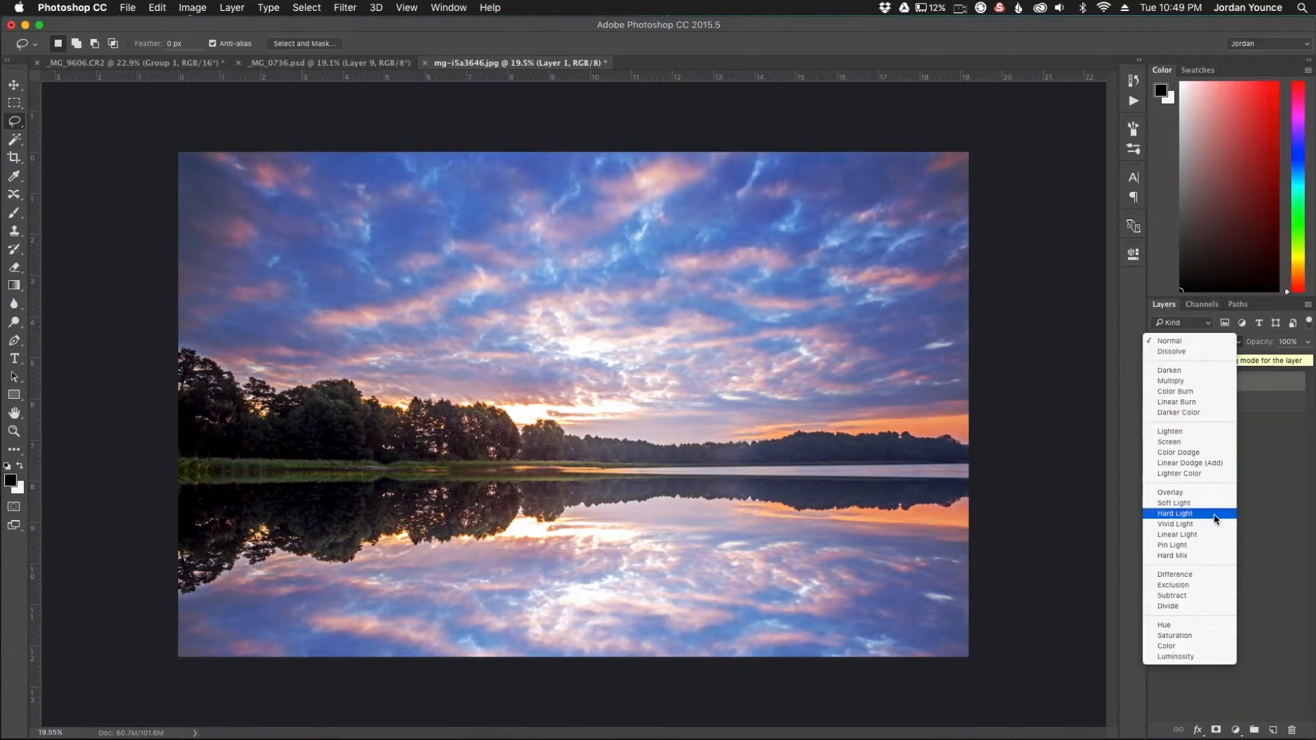
mouse_move(1184, 503)
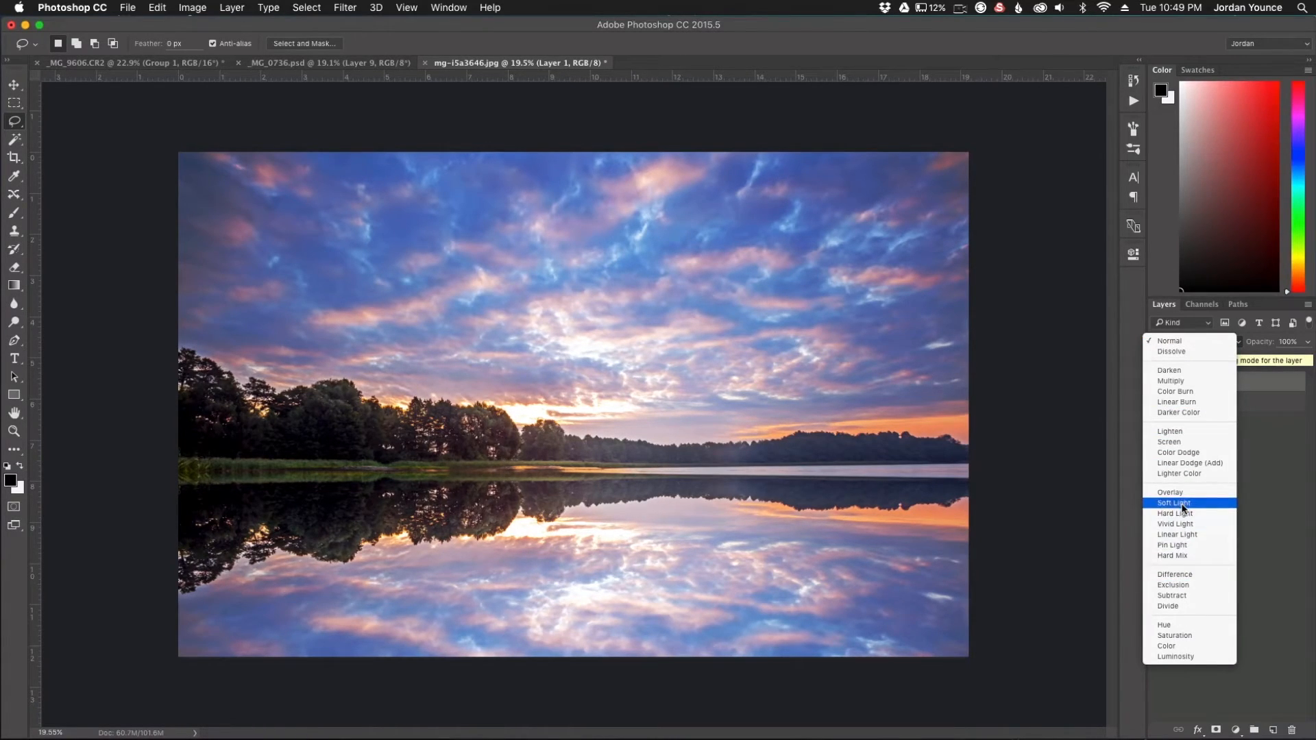
click(1174, 503)
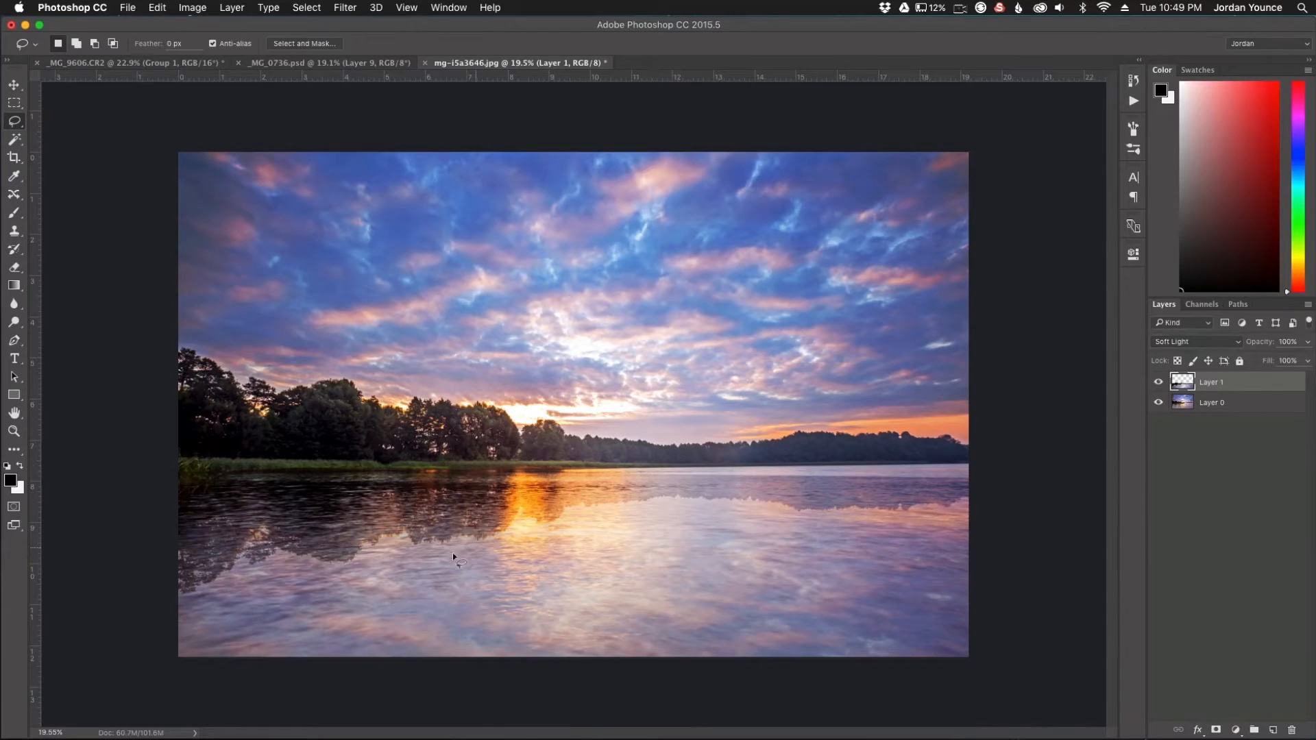
mouse_move(833, 503)
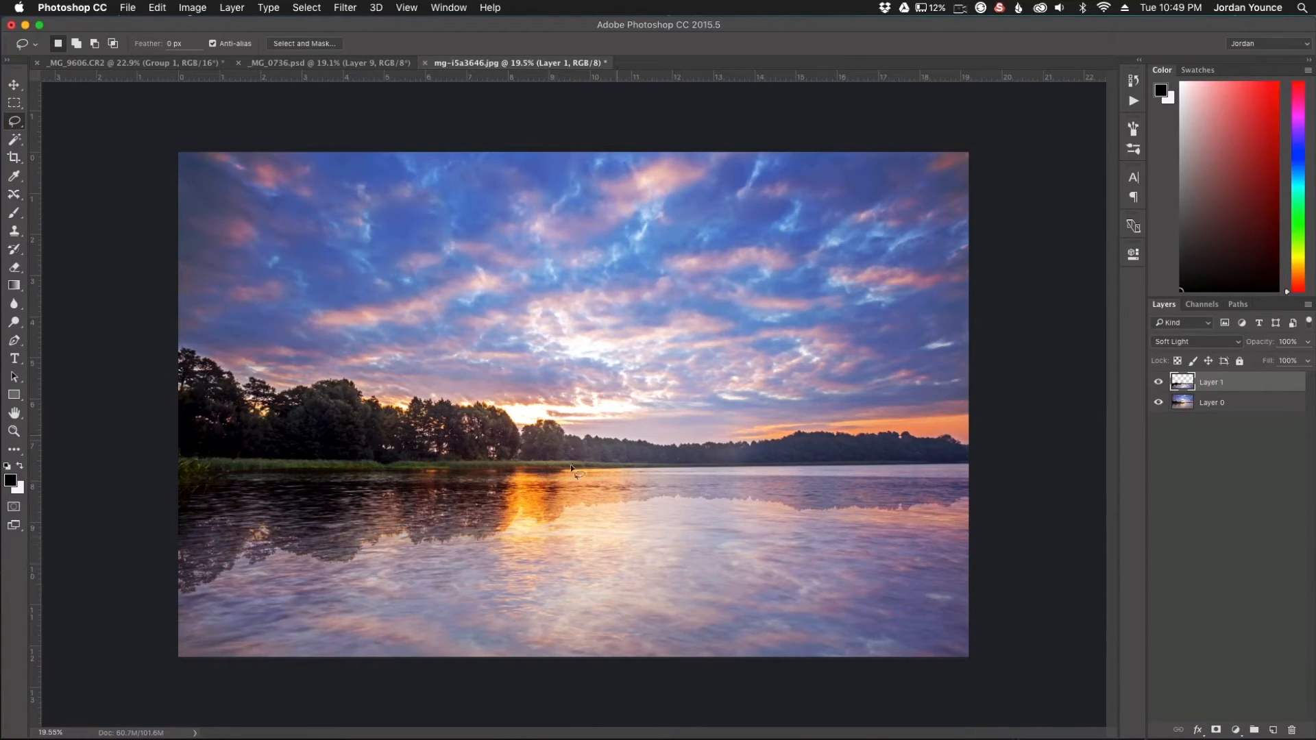
click(1196, 341)
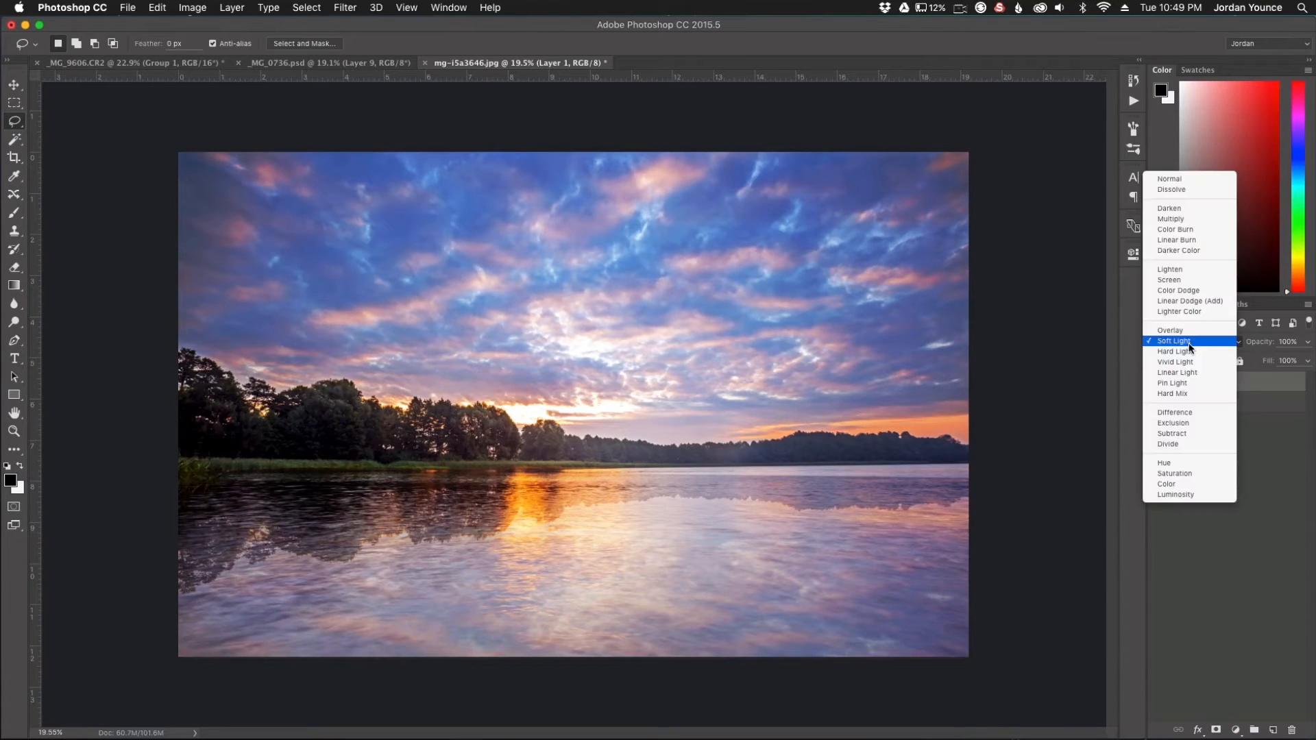
click(1170, 329)
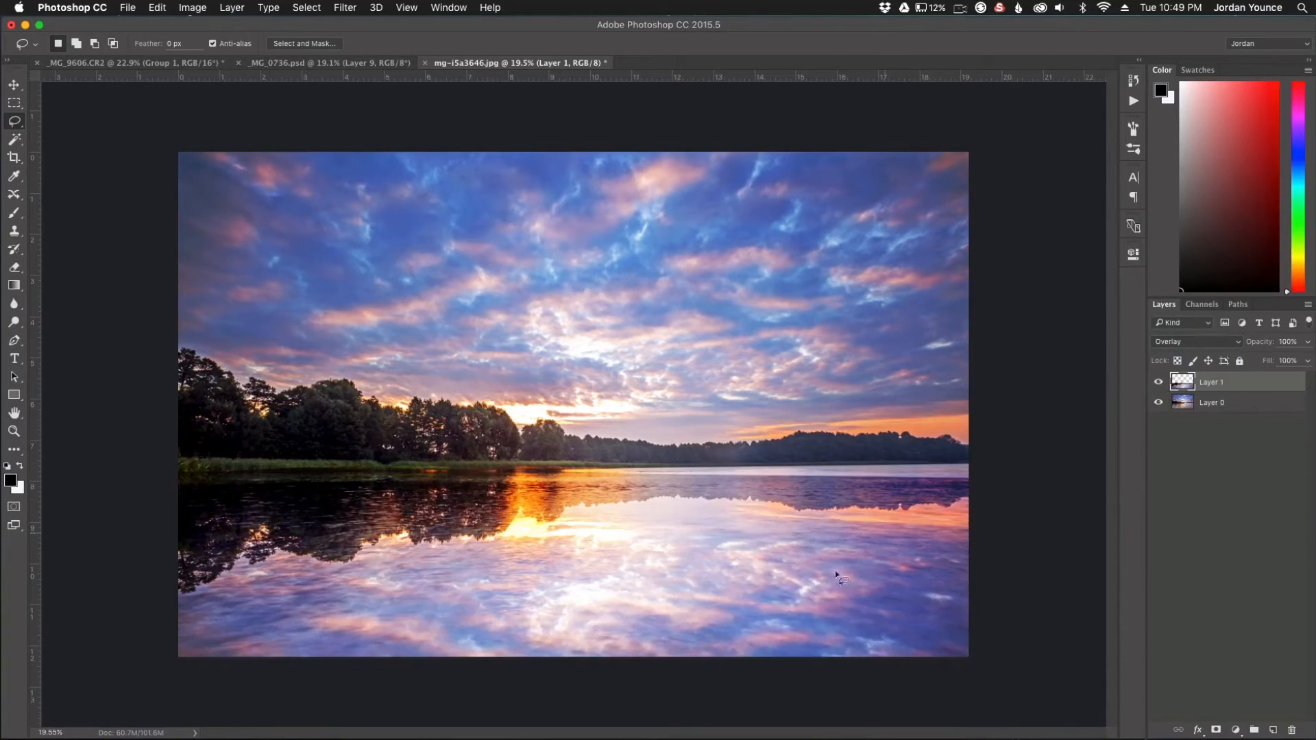
mouse_move(631, 572)
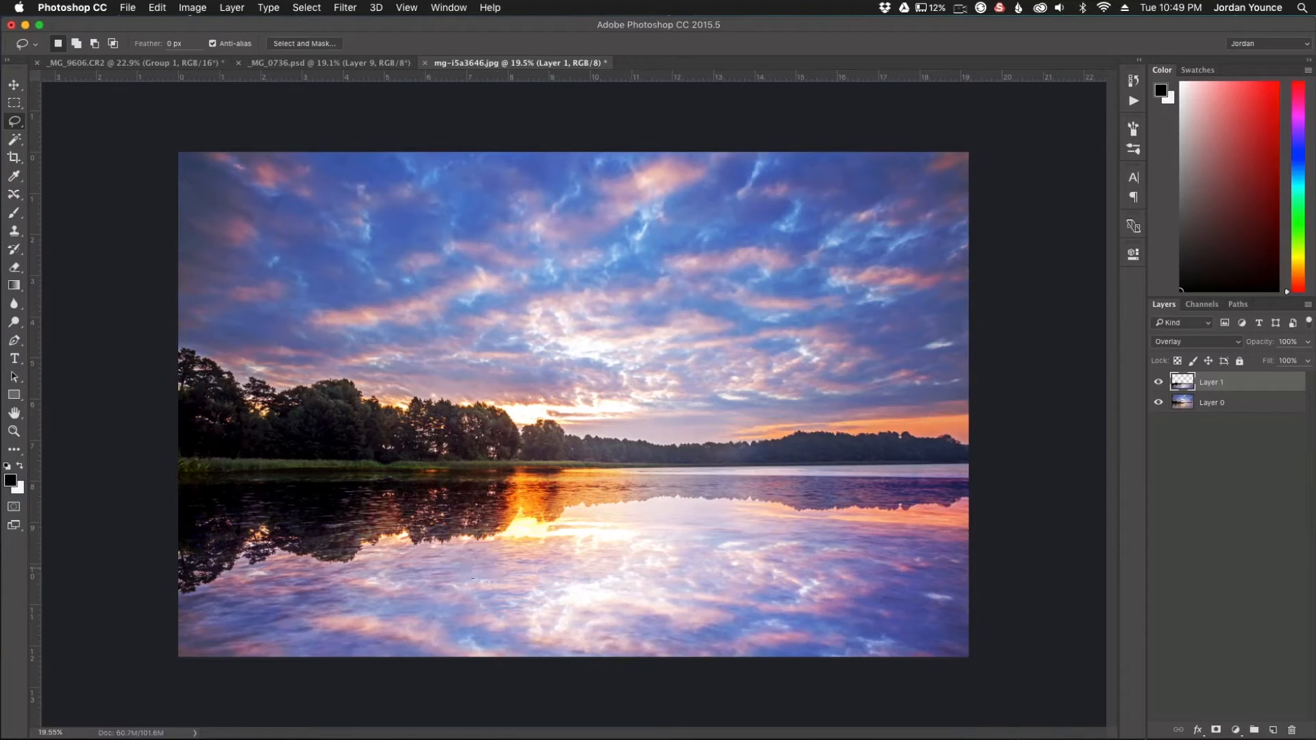
mouse_move(708, 524)
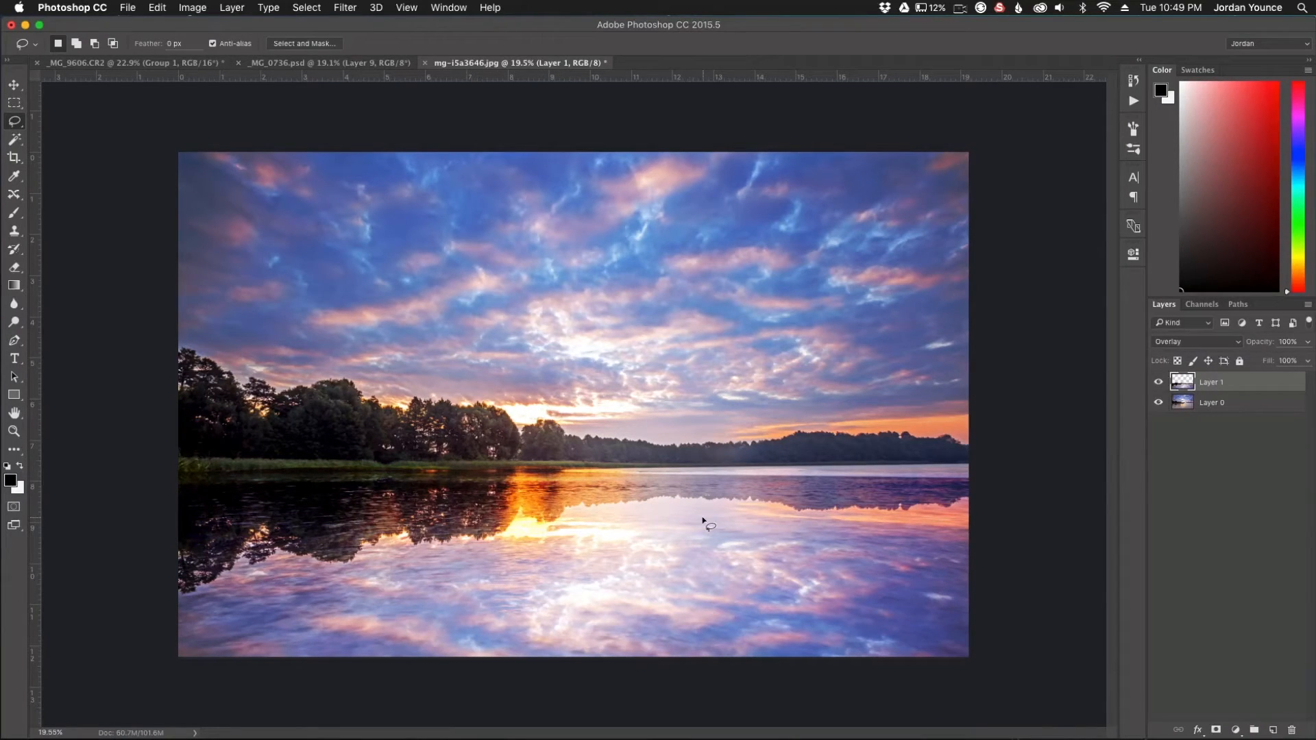
mouse_move(442, 568)
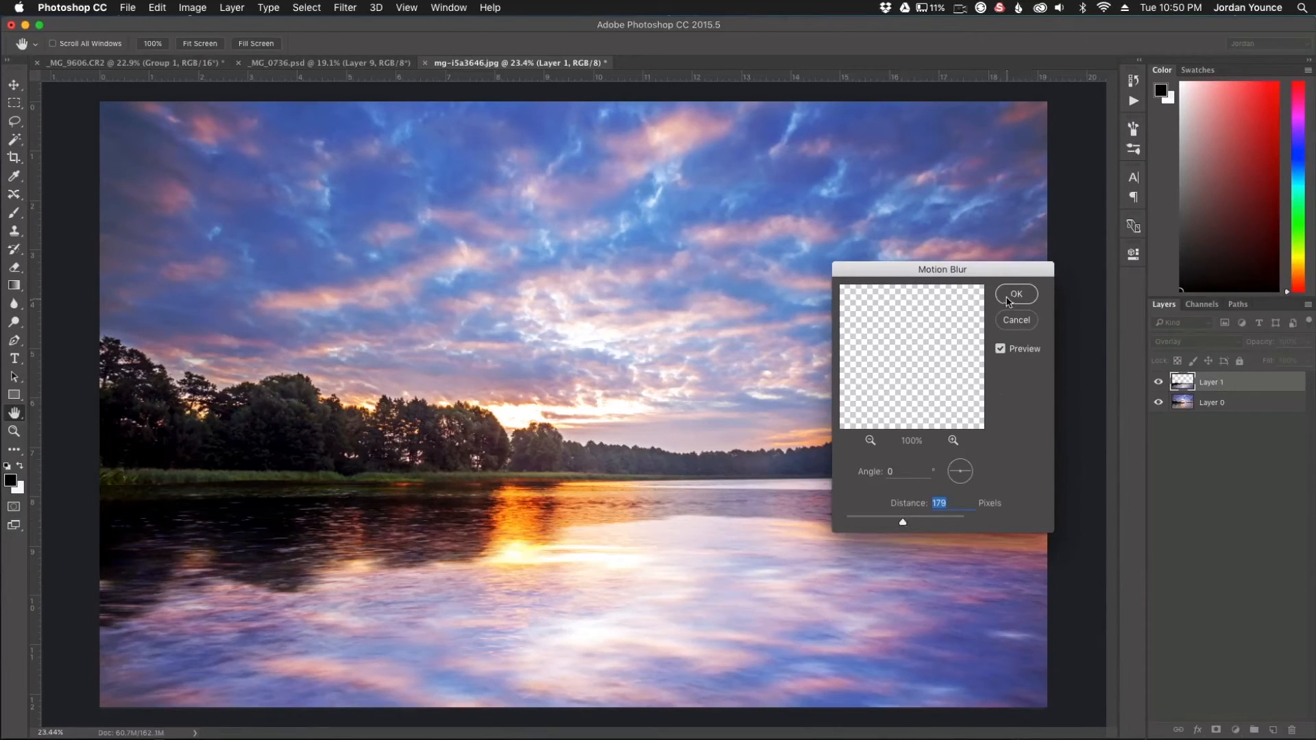
Apply the horizontal Motion Blur at angle 0, distance 179 pixels
click(1016, 294)
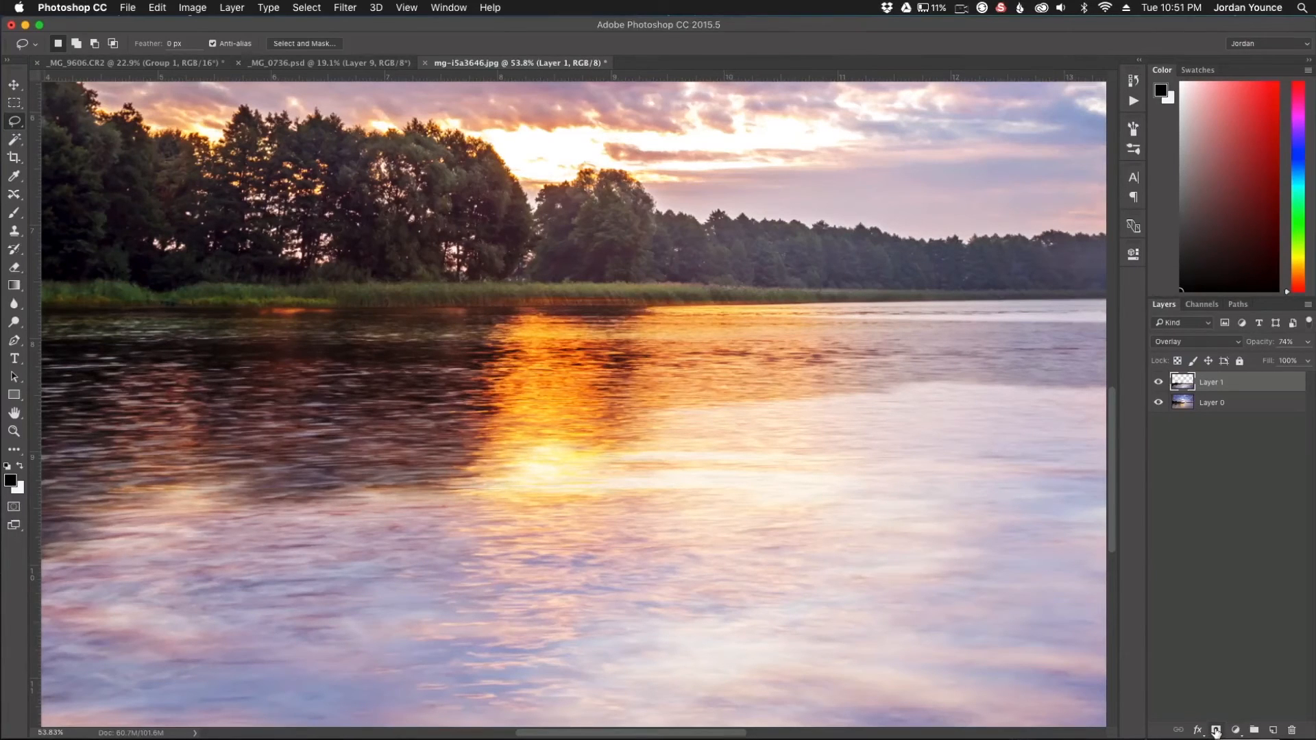
Attach a layer mask to the reflection layer and pick the Brush tool
click(1215, 730)
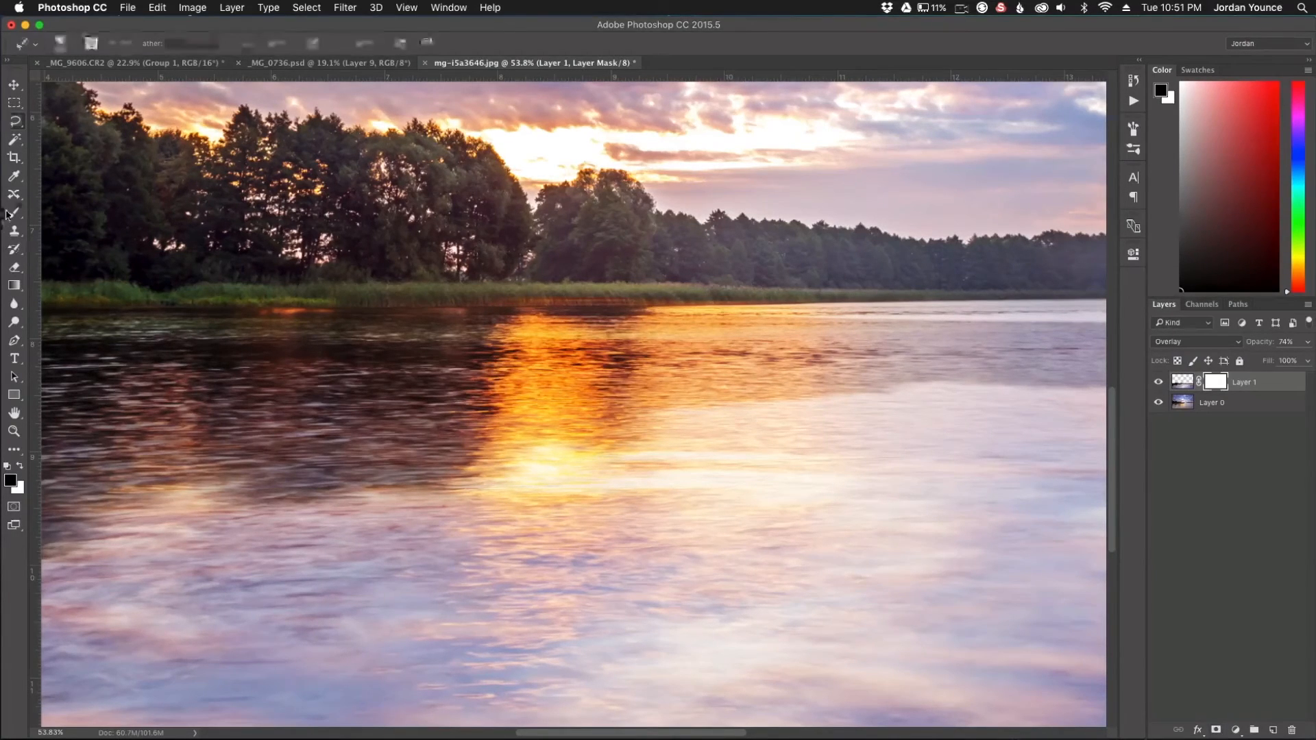
click(14, 214)
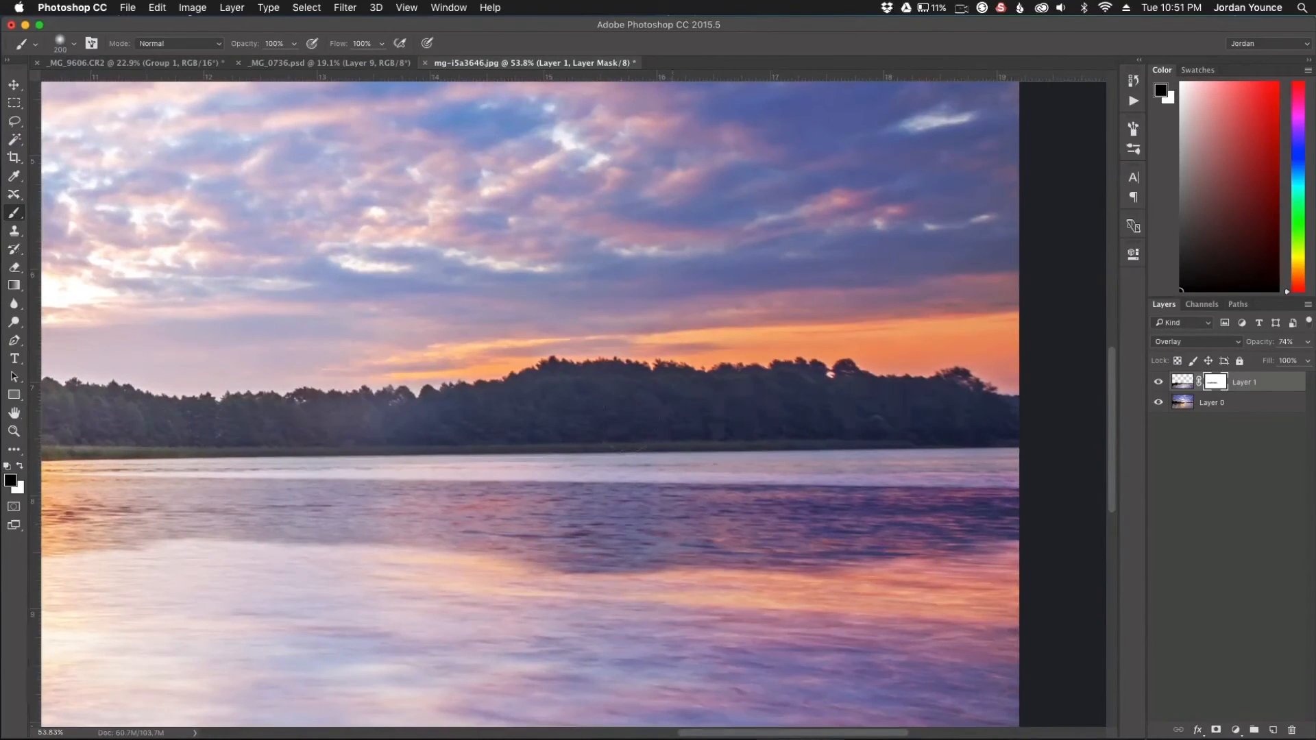
click(406, 8)
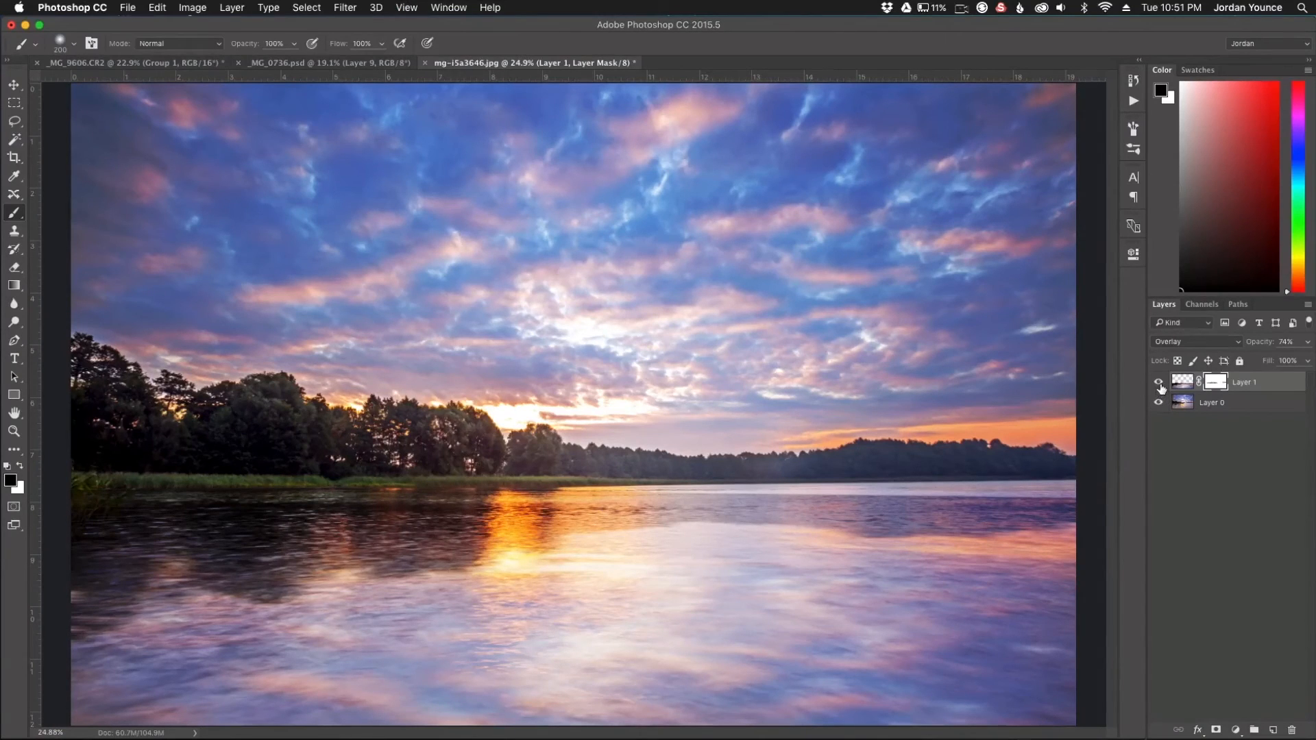
click(1160, 384)
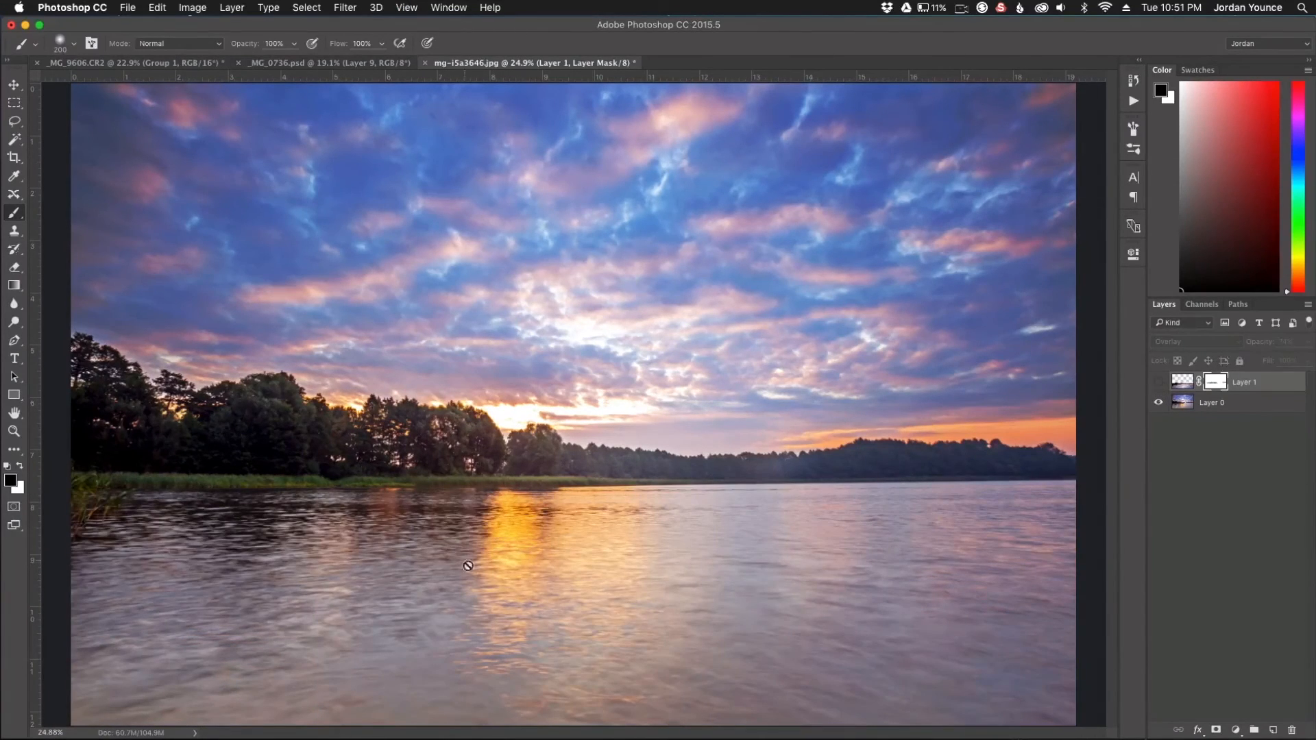
mouse_move(824, 538)
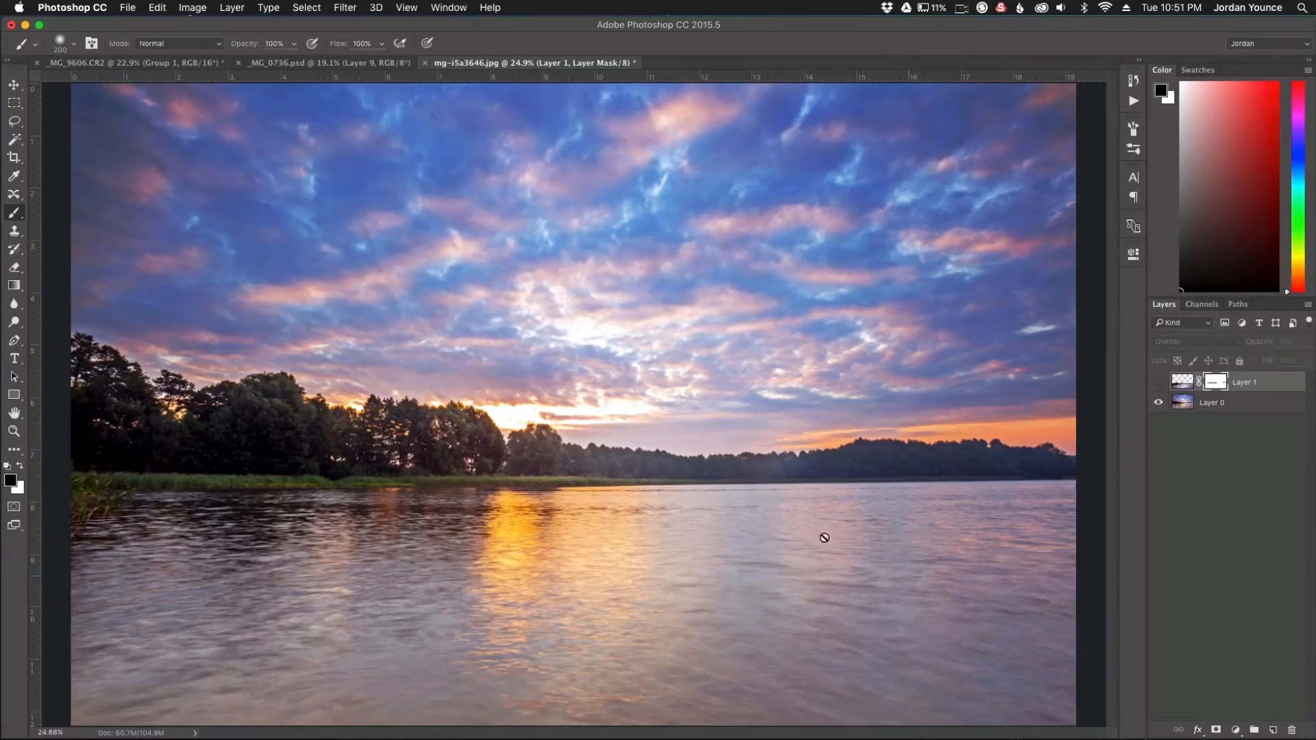
click(1159, 383)
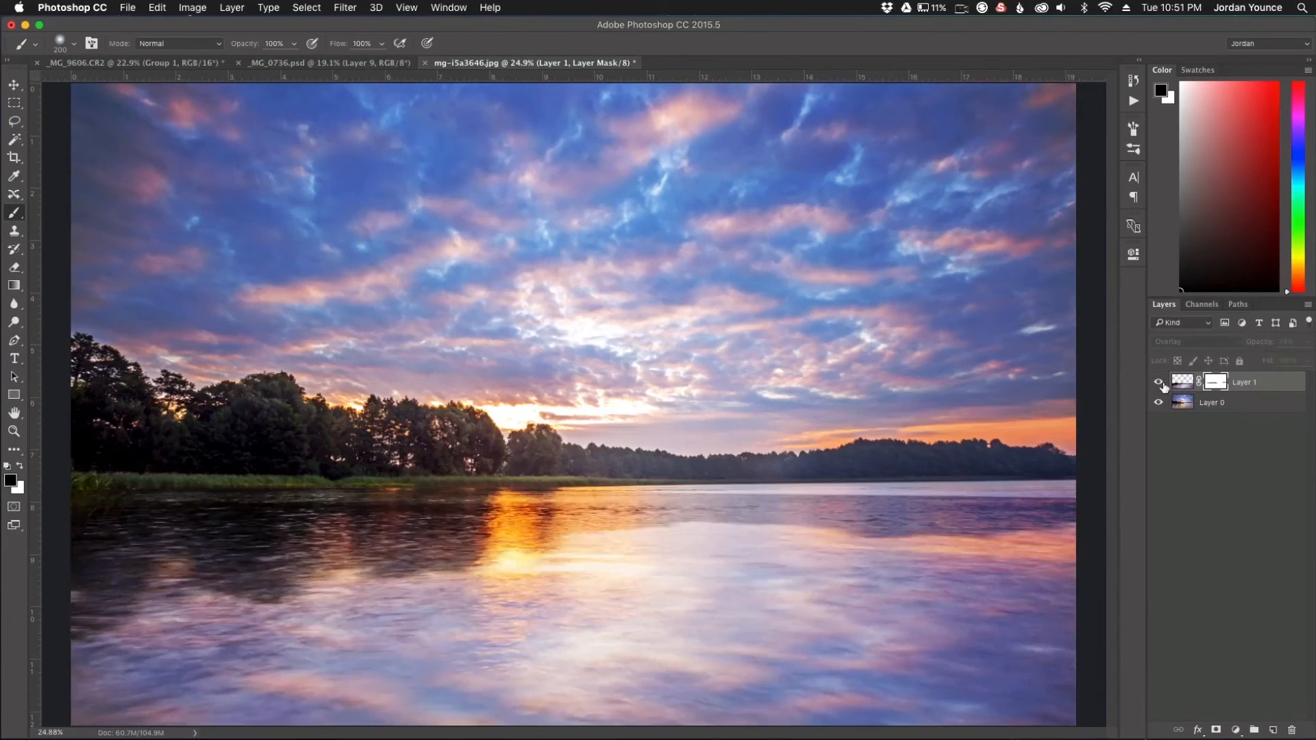
click(1245, 383)
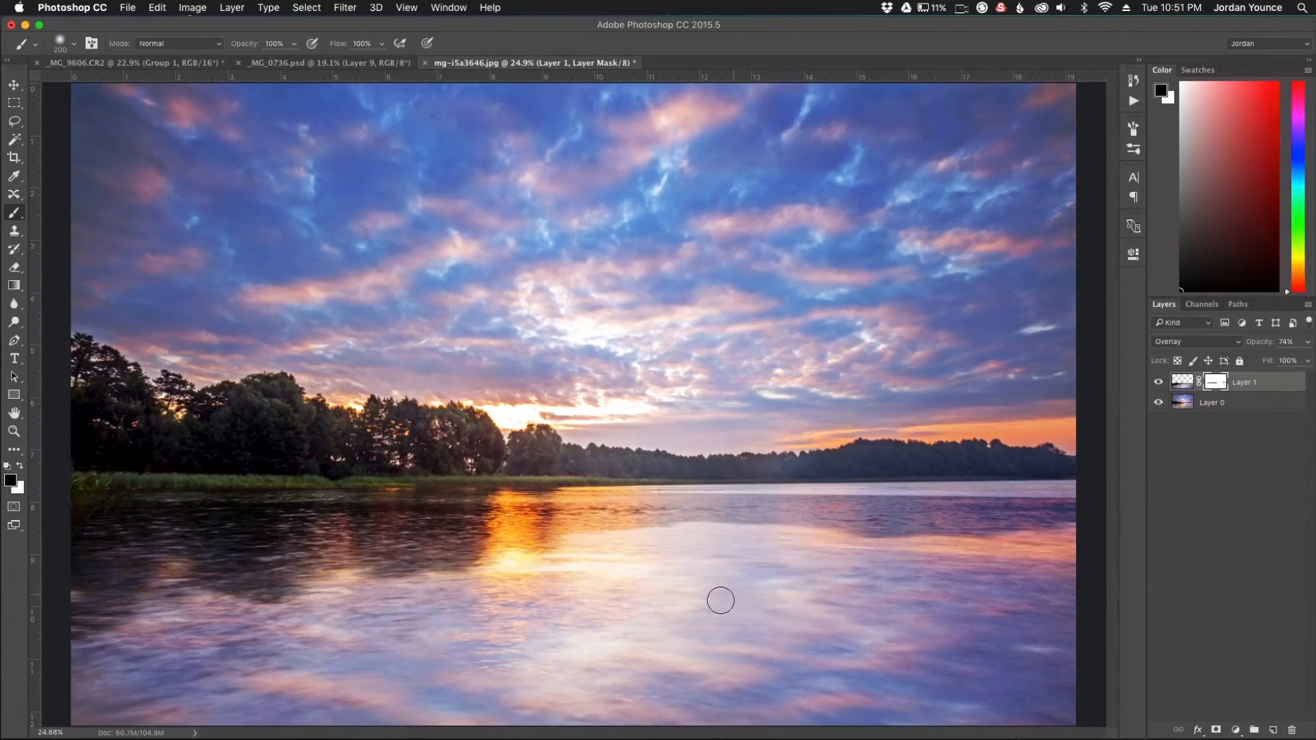